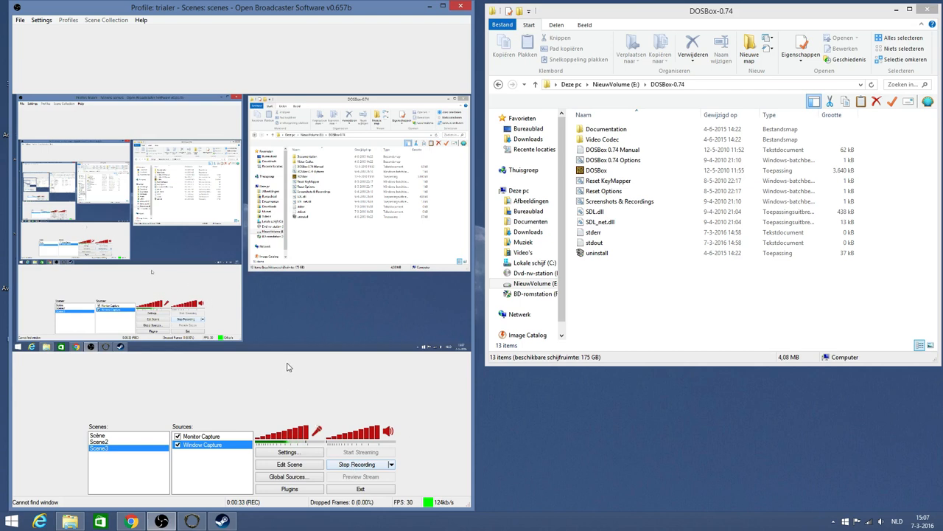
mouse_move(292, 369)
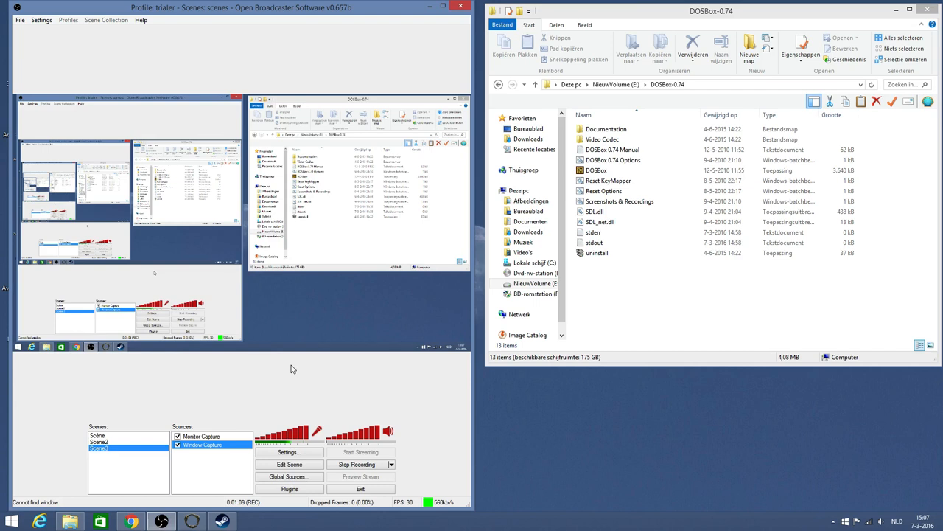
mouse_move(277, 316)
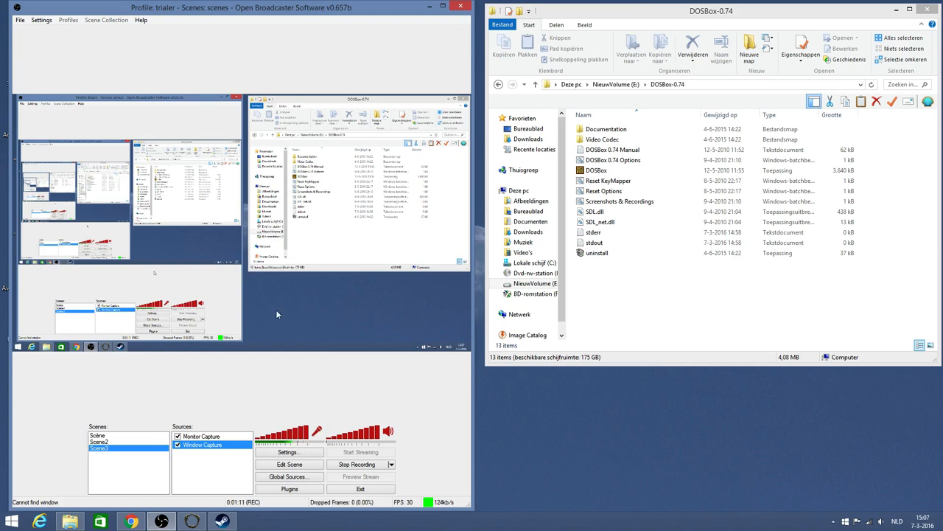
mouse_move(357, 8)
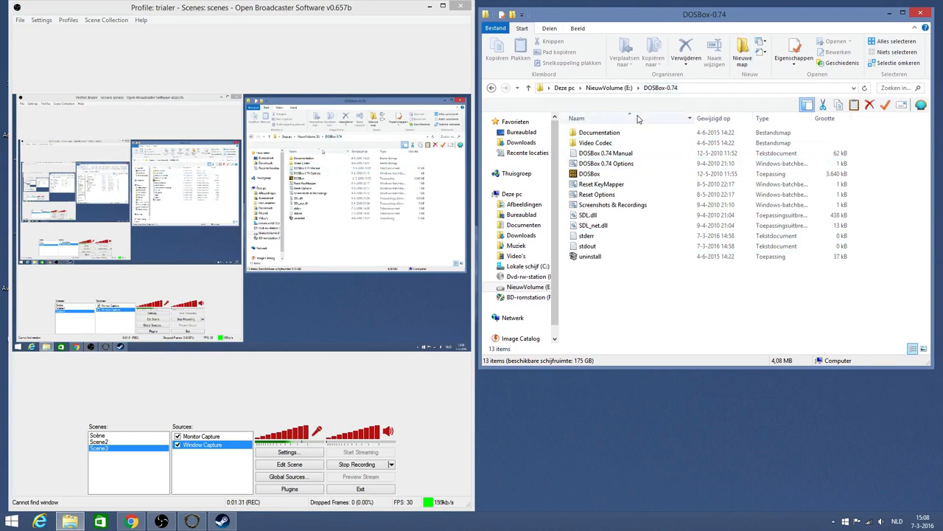
Step: Launch the DOSBox 0.74 Options shortcut so dosbox-0.74.conf opens in Notepad
click(606, 162)
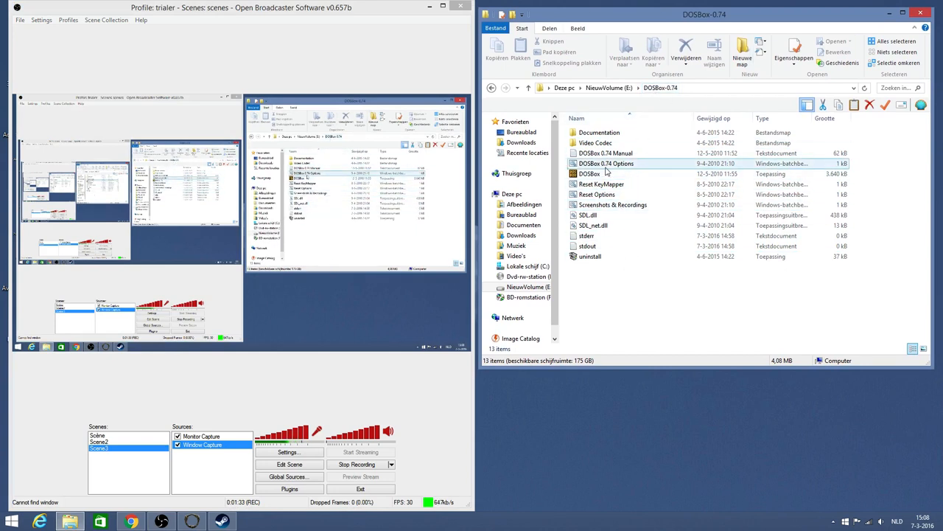
mouse_move(606, 169)
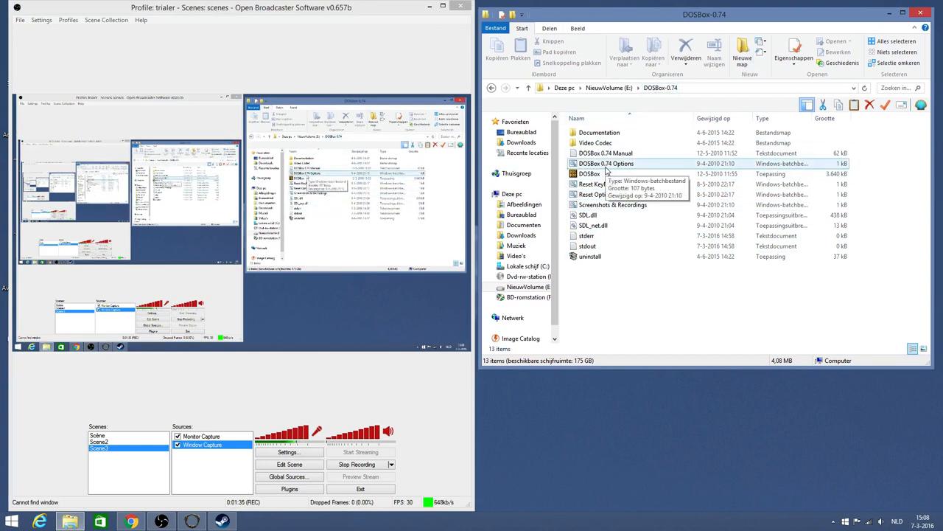
double_click(606, 162)
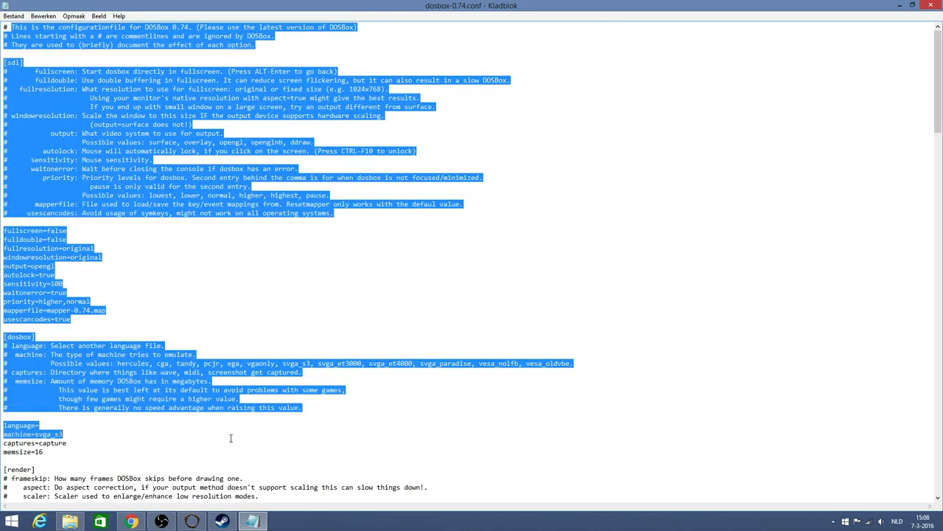
Step: Deselect the text and highlight the 'opengl' value on the output= line
click(230, 437)
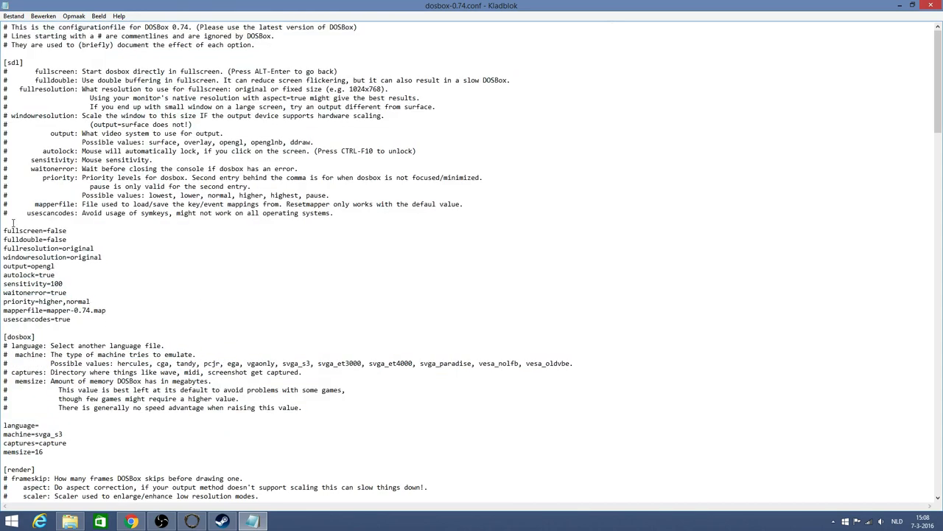
drag(3, 230, 89, 318)
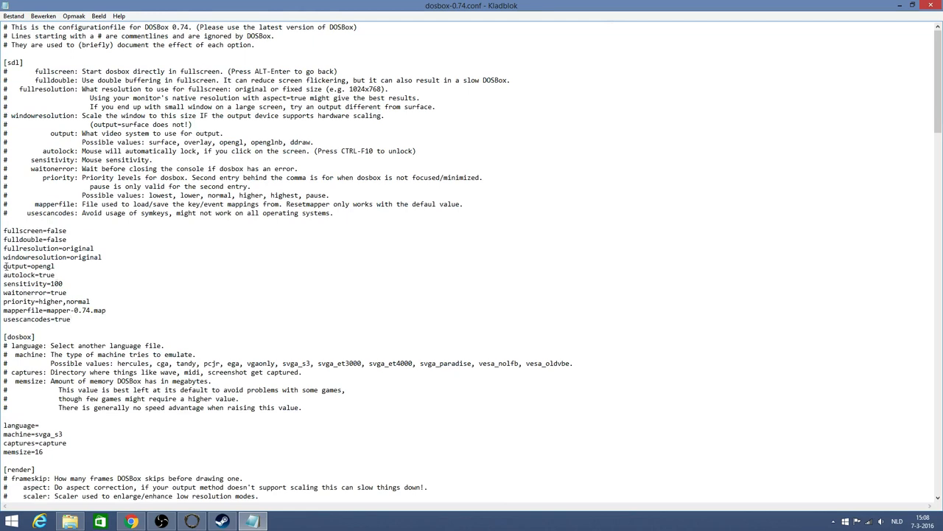
double_click(26, 266)
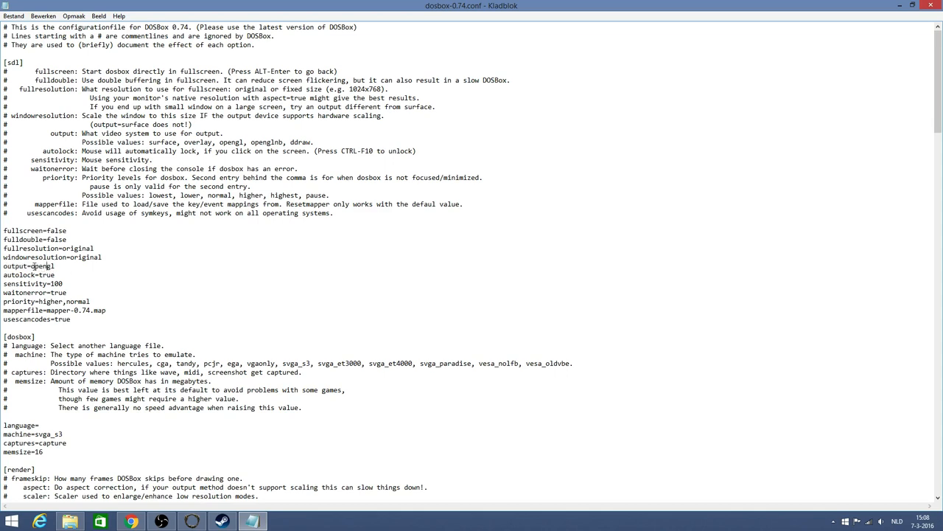
double_click(41, 266)
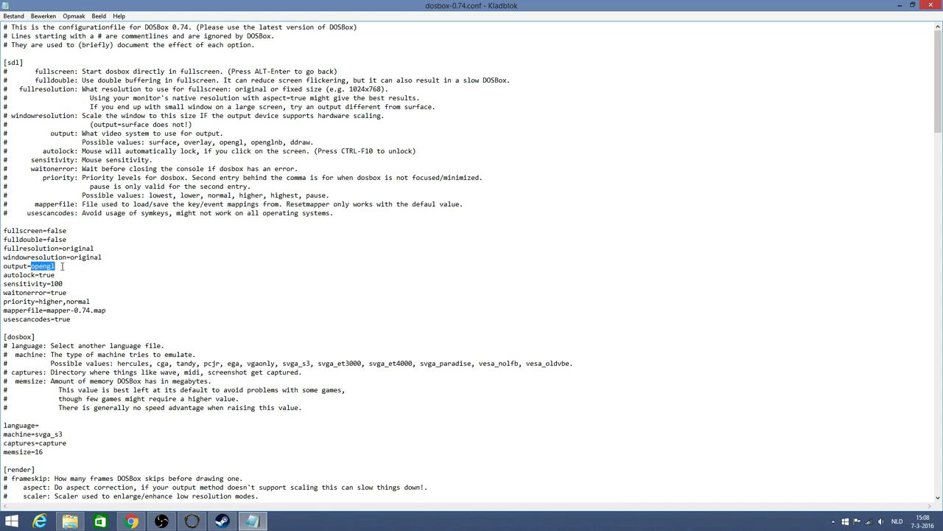
mouse_move(212, 265)
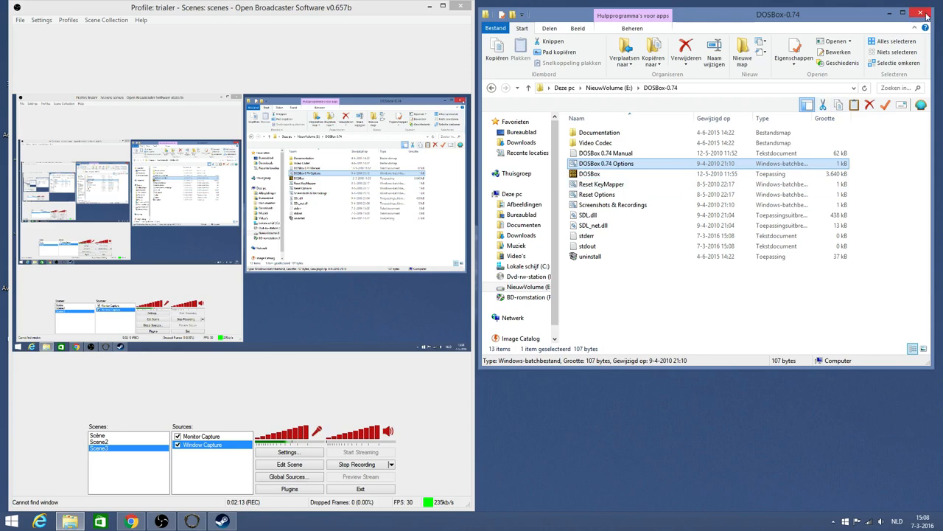
Step: Close File Explorer, then review the Monitor Capture and Window Capture sources and clear the selection
click(920, 14)
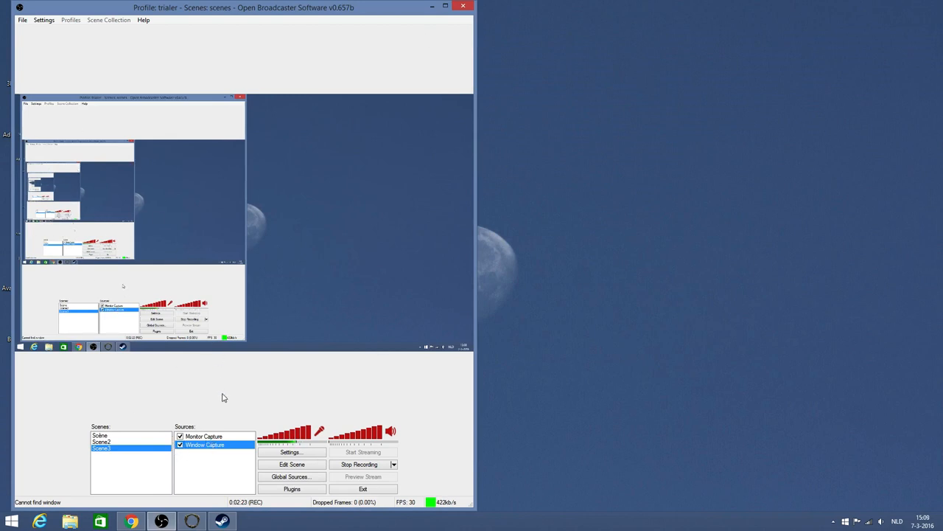
click(204, 437)
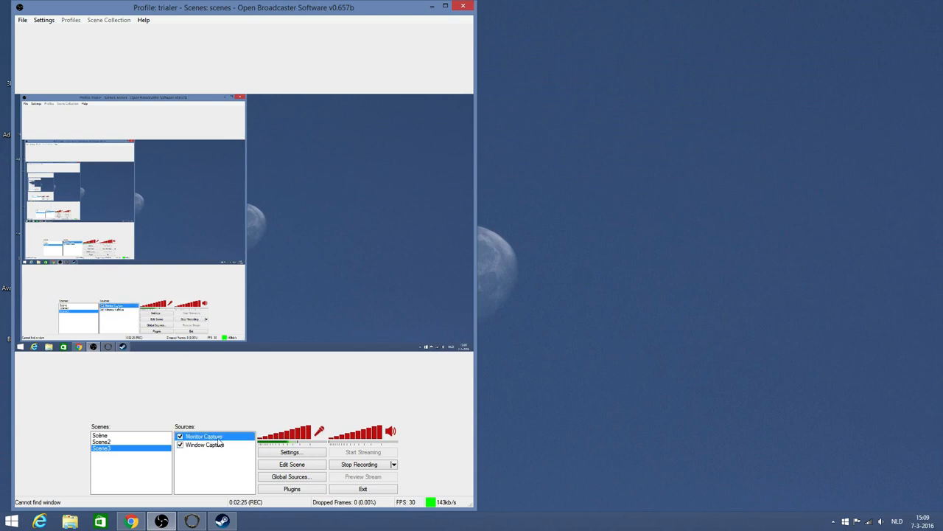
mouse_move(218, 457)
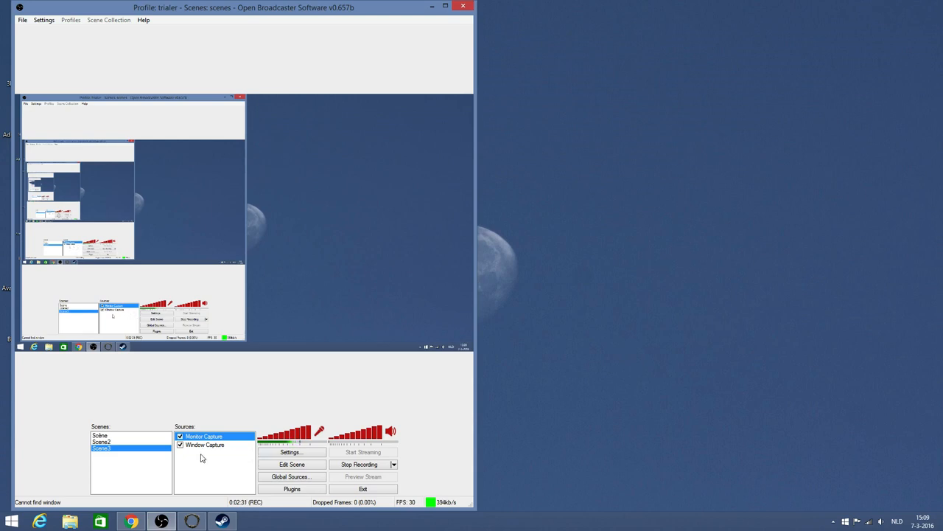
click(205, 445)
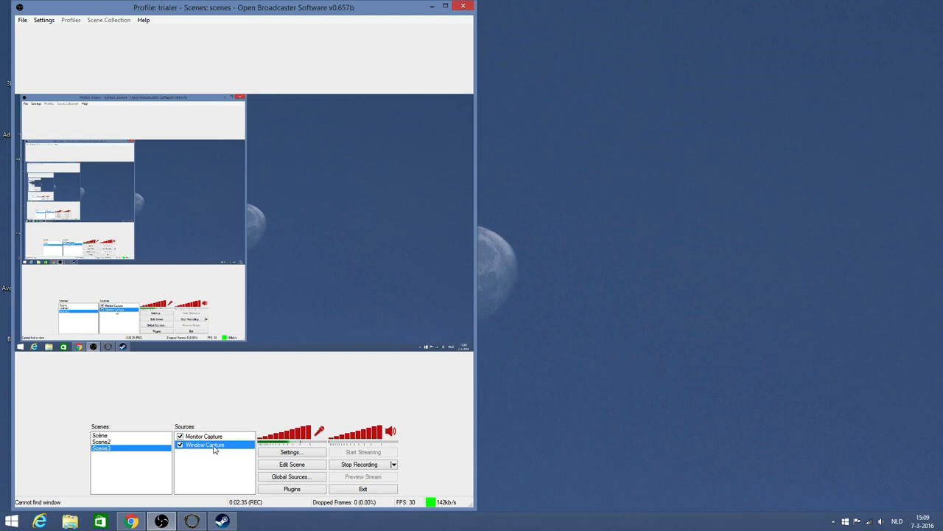
click(204, 469)
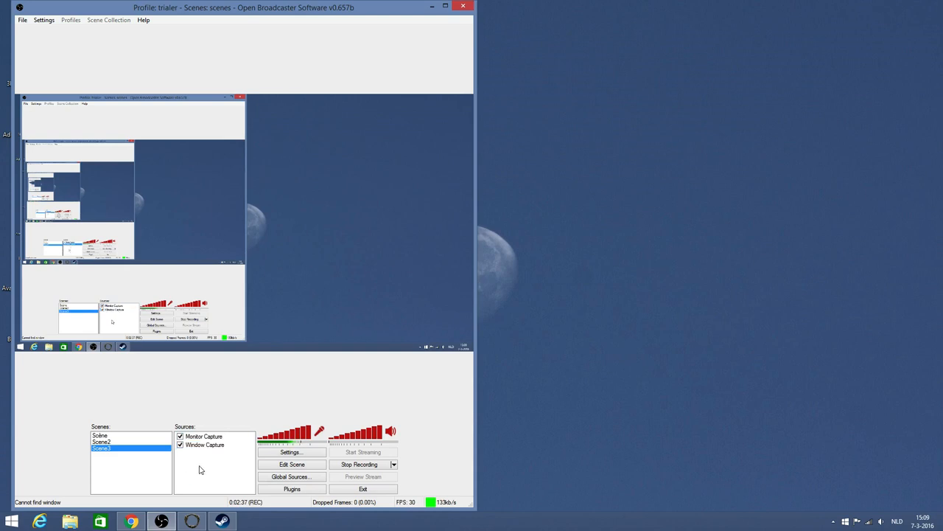
click(221, 471)
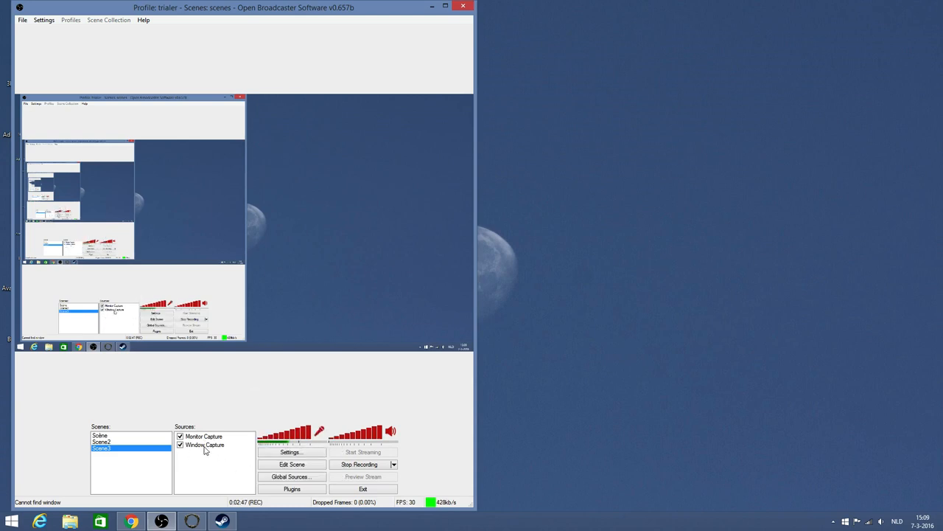
mouse_move(195, 455)
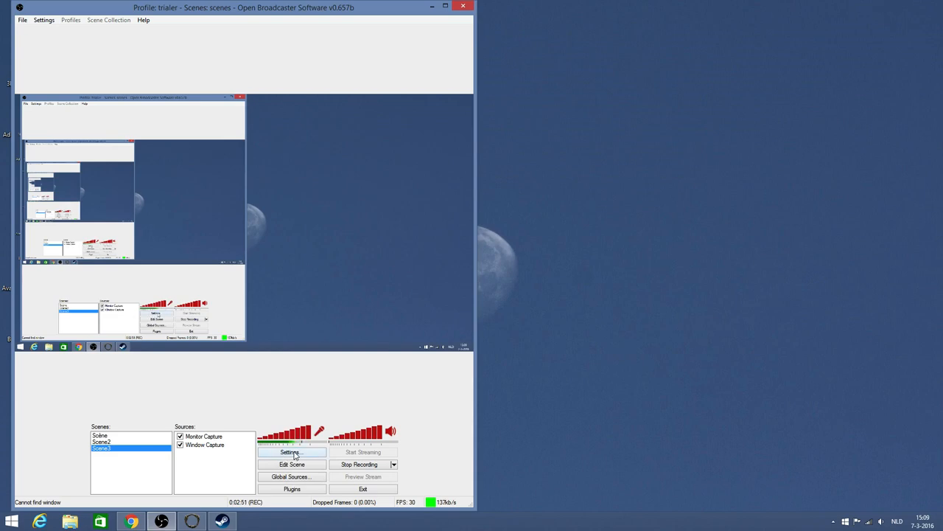
Step: Bring up Settings, move the dialog left and show the Encoding section
click(292, 451)
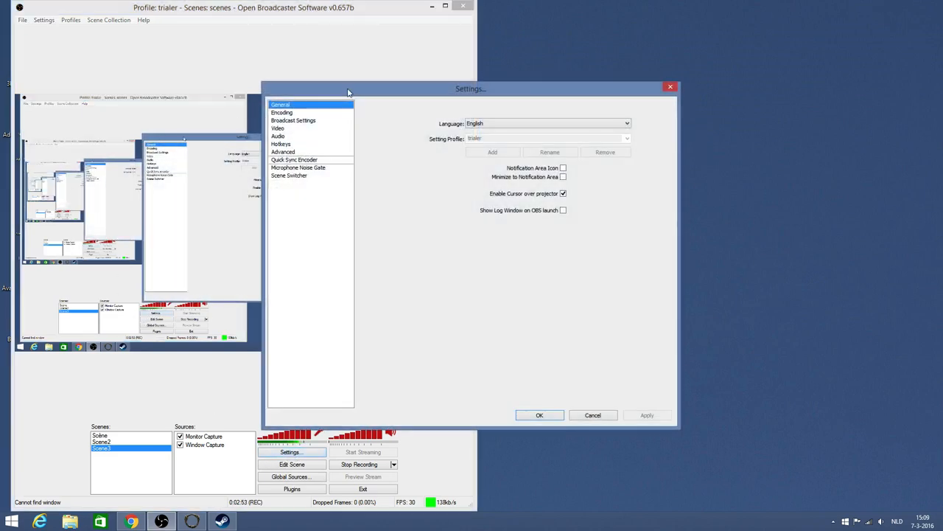
drag(470, 89, 243, 85)
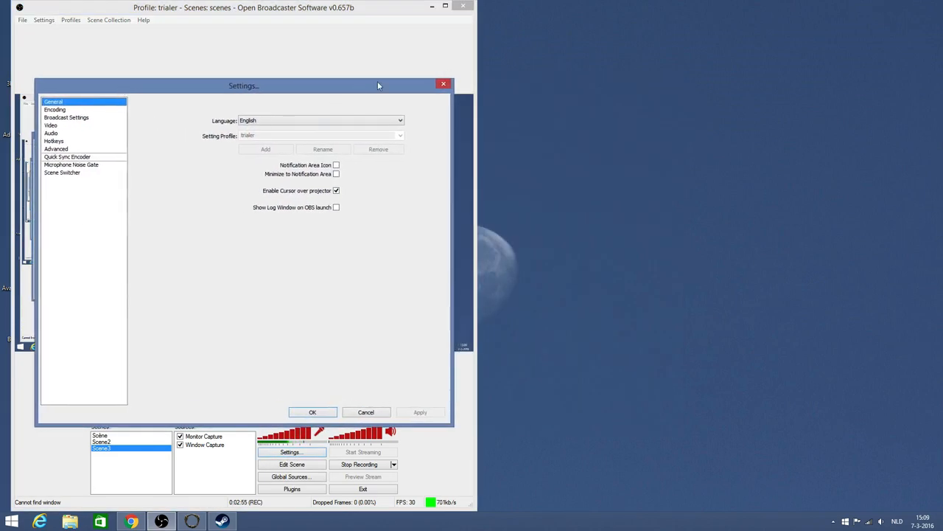
mouse_move(68, 106)
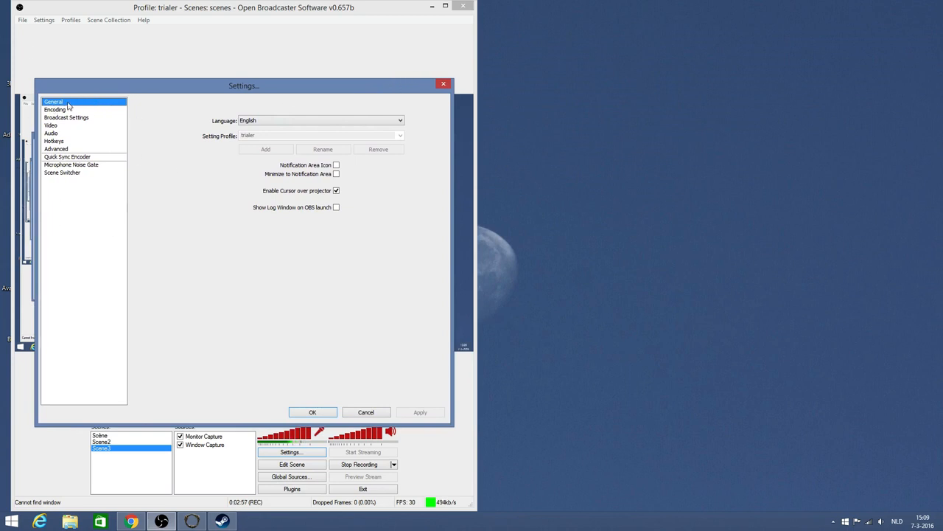
mouse_move(109, 121)
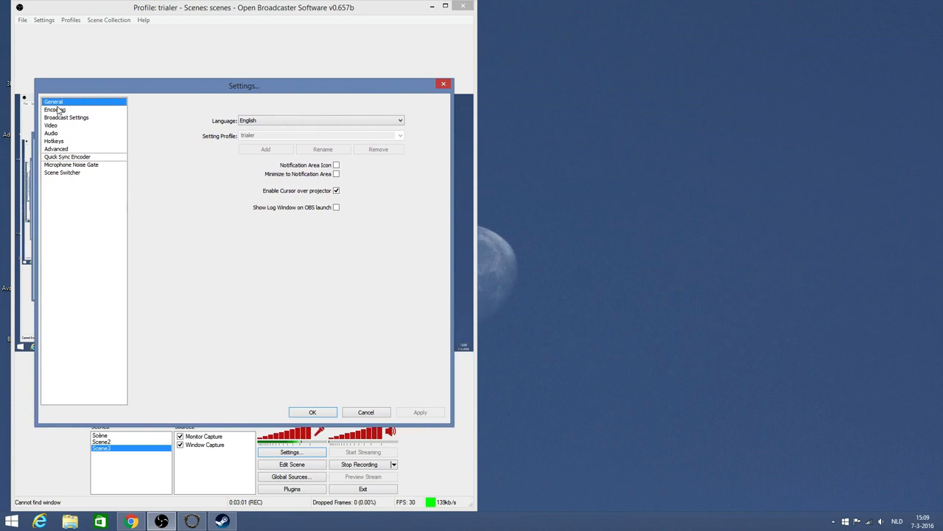
mouse_move(458, 203)
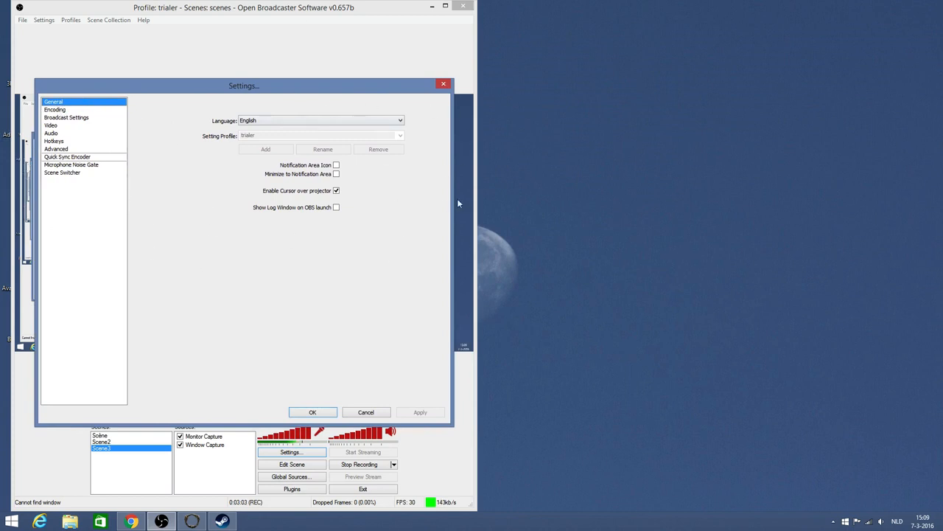
mouse_move(359, 216)
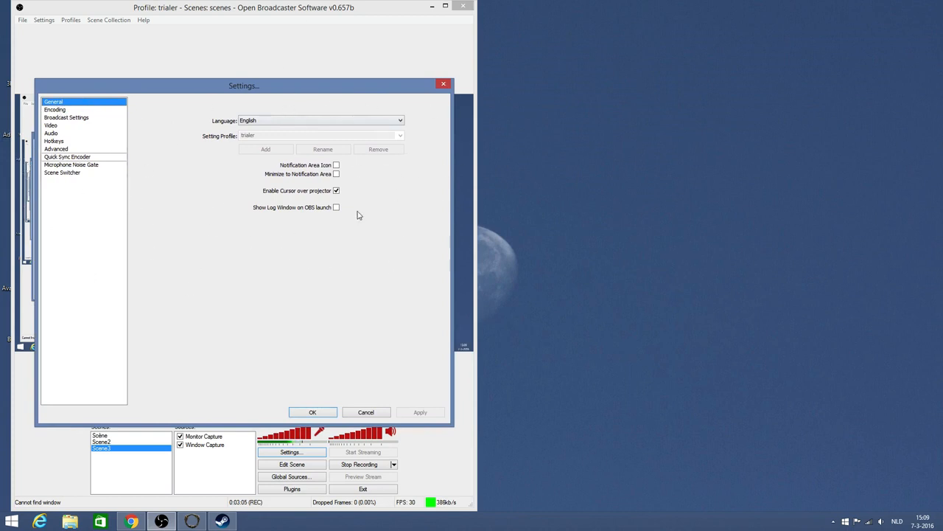
click(54, 109)
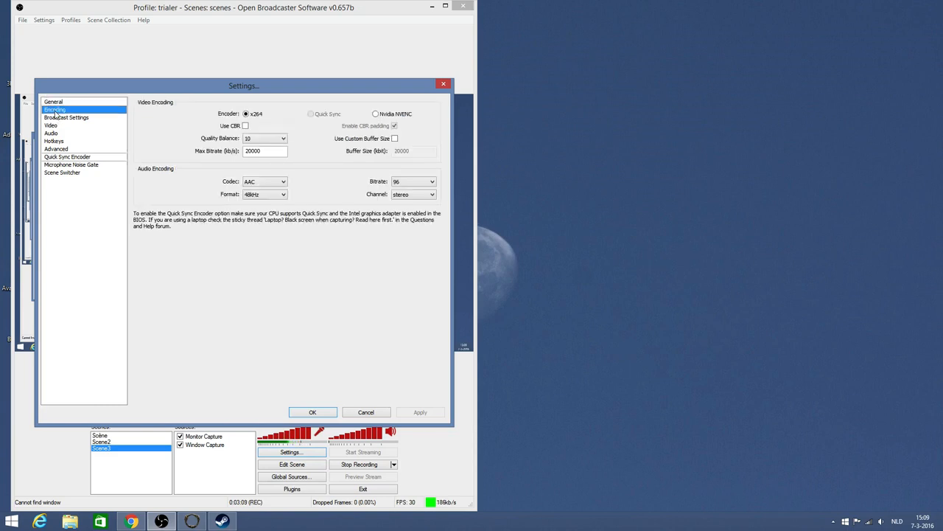
mouse_move(126, 166)
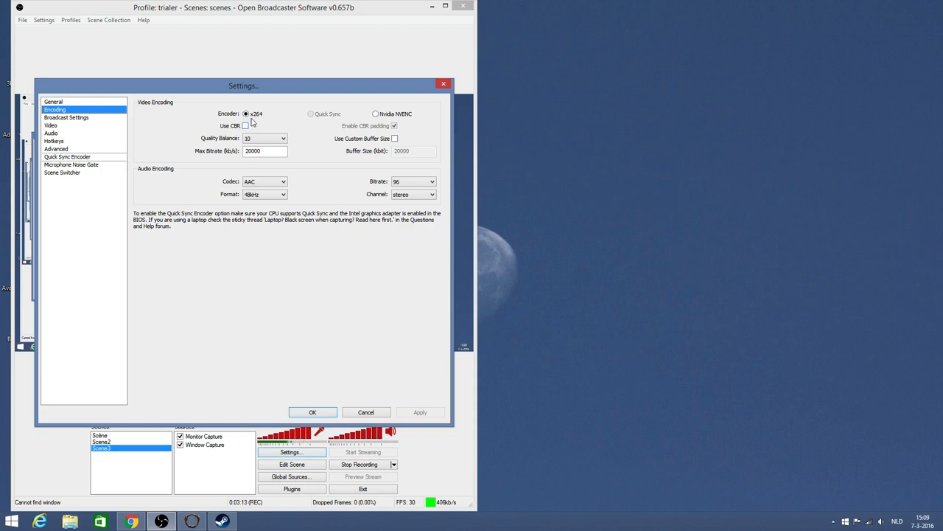
mouse_move(258, 119)
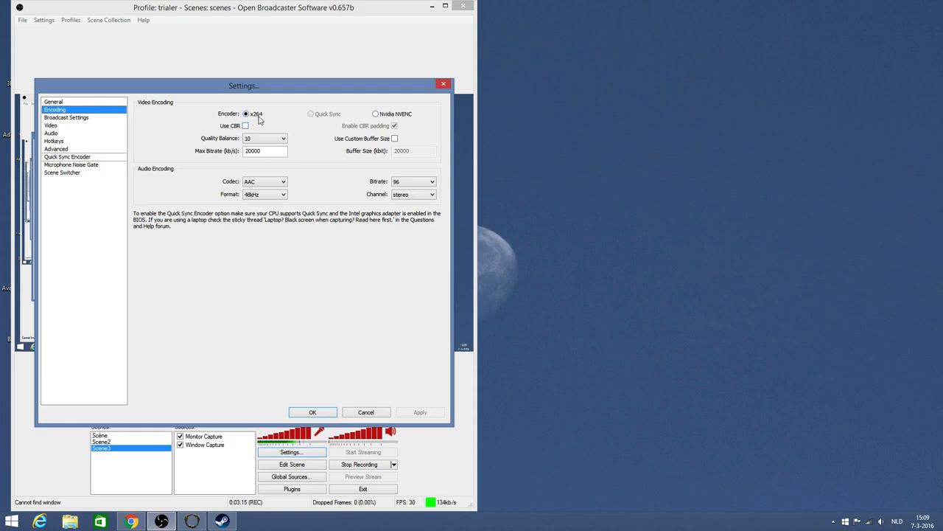
mouse_move(236, 121)
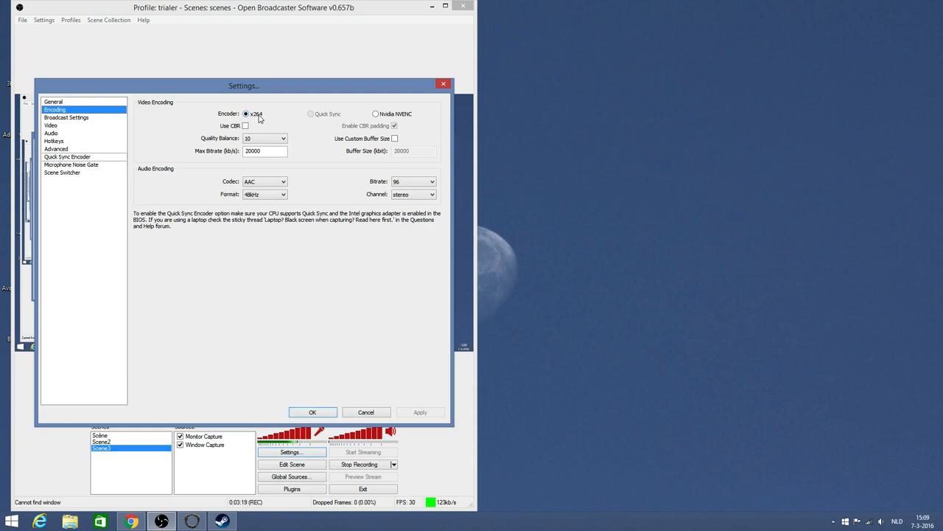
mouse_move(238, 107)
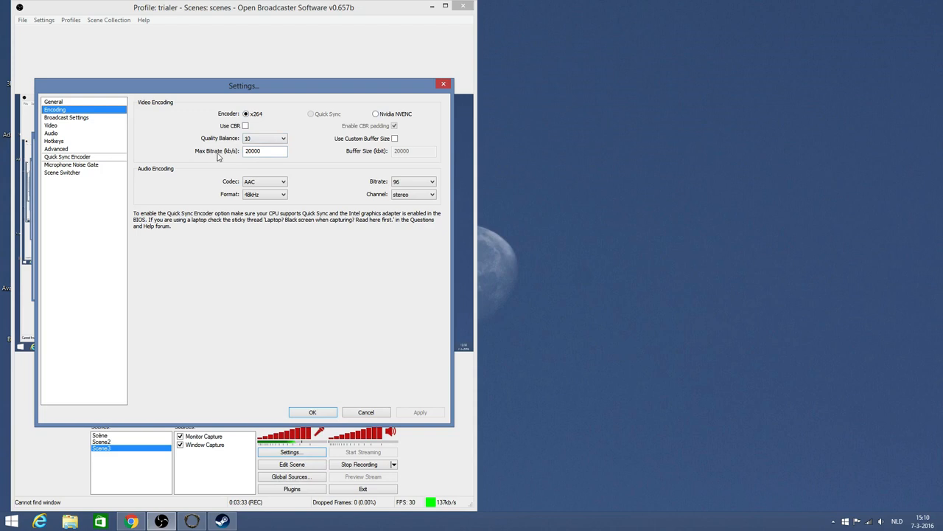
mouse_move(194, 163)
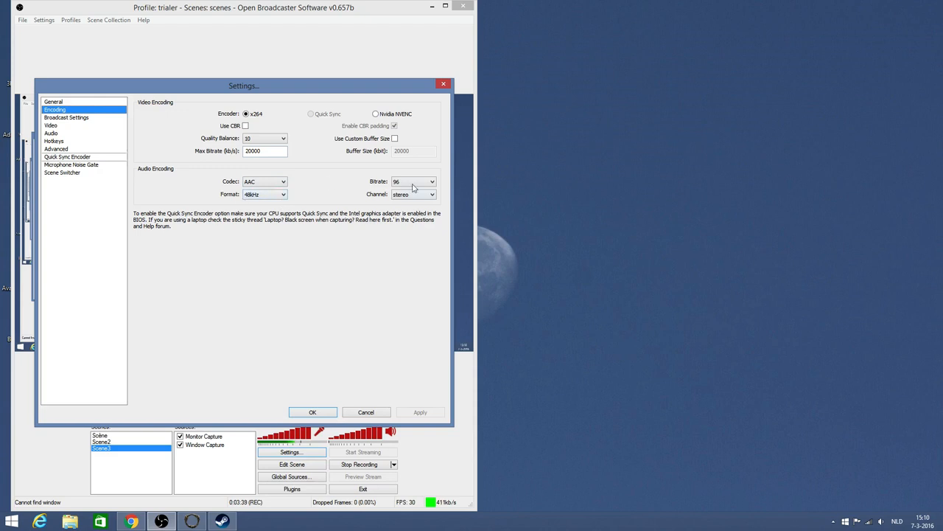
mouse_move(71, 124)
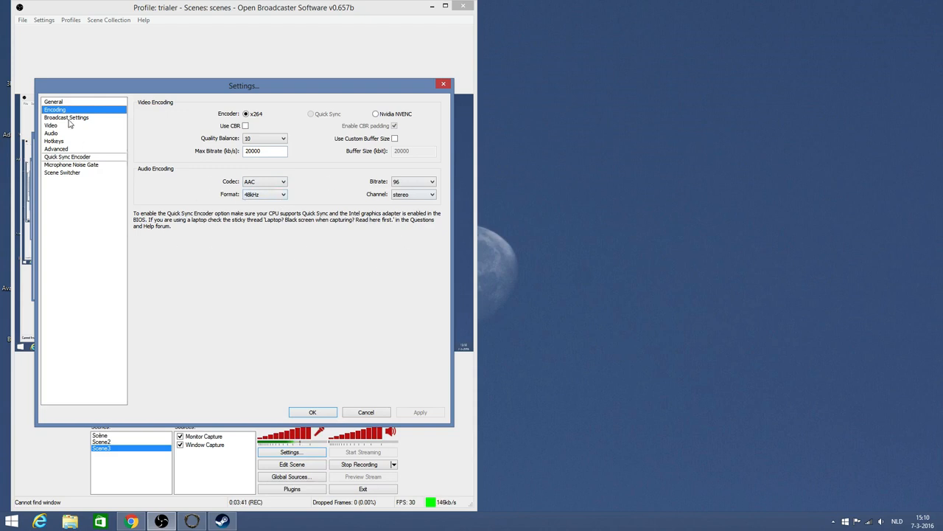
Step: In Broadcast Settings, set Mode to File Output Only
click(66, 118)
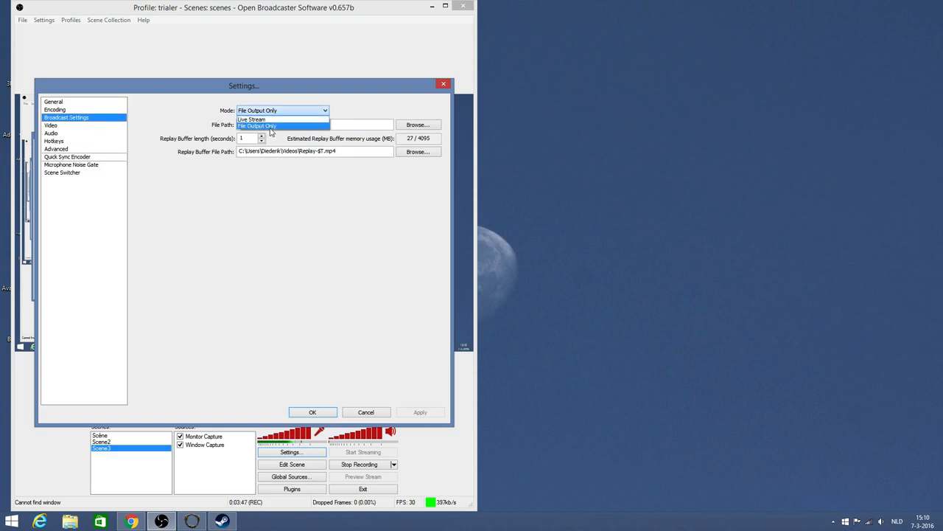
click(257, 125)
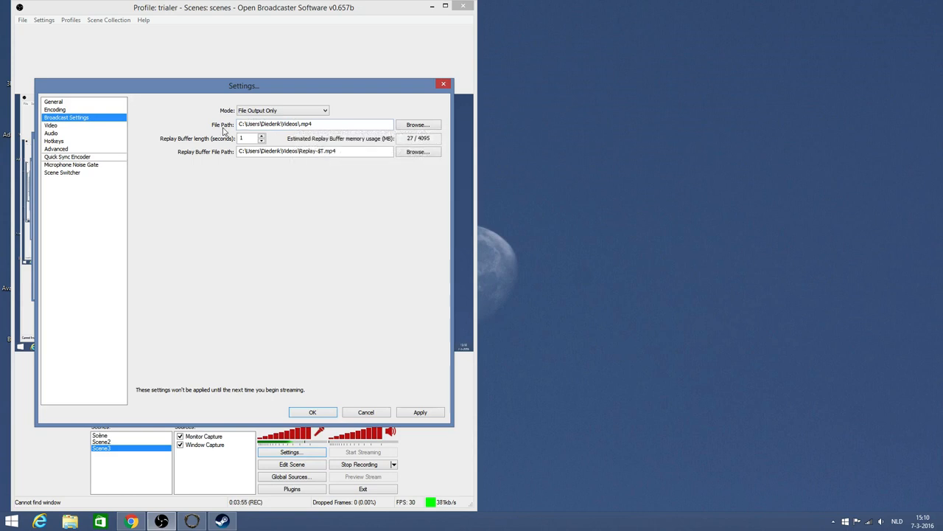
double_click(307, 124)
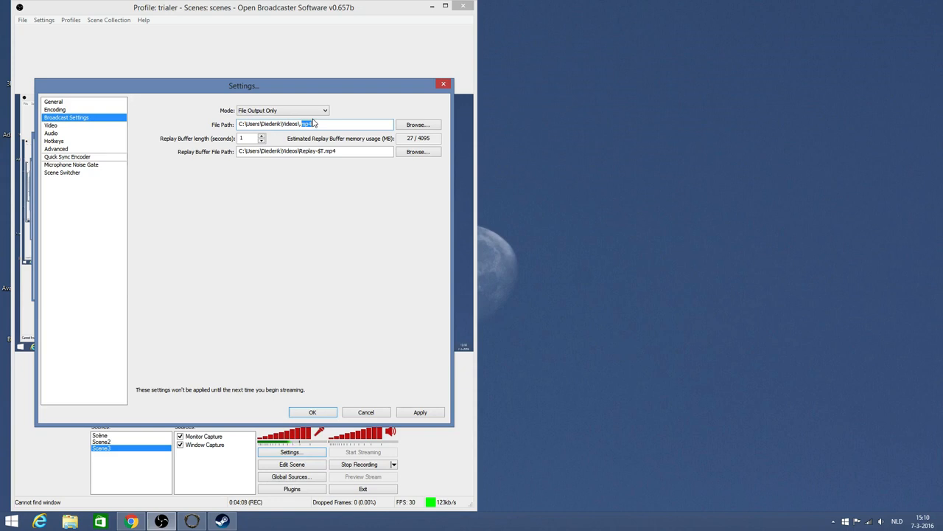
mouse_move(524, 74)
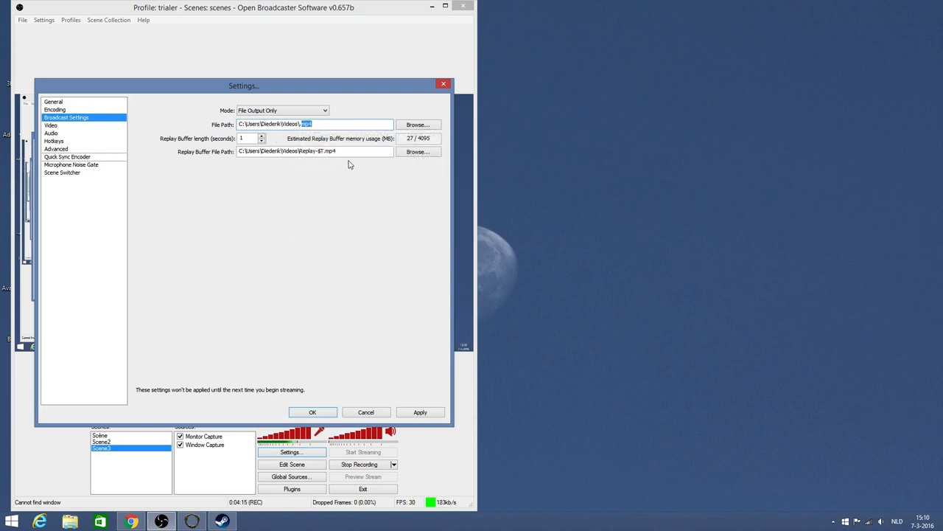
Step: Edit the recording File Path, then move on to the Video section
double_click(328, 150)
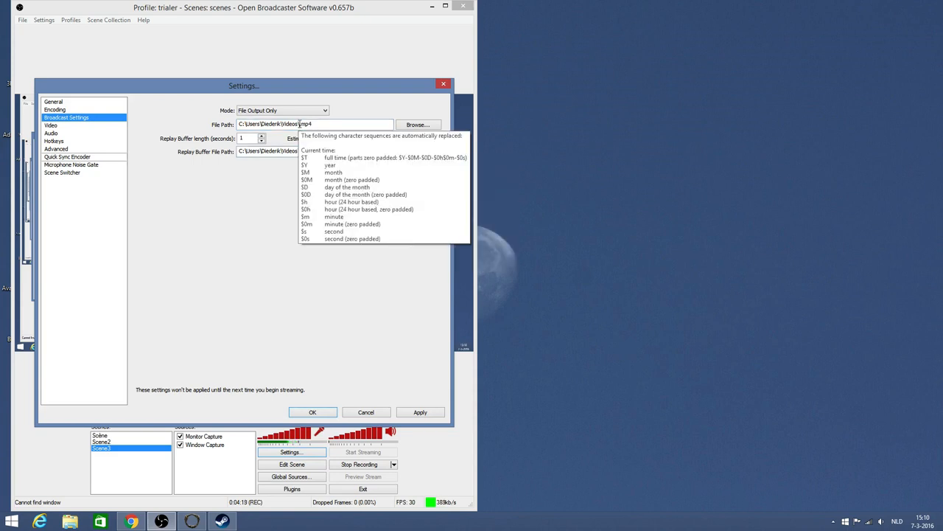
click(313, 150)
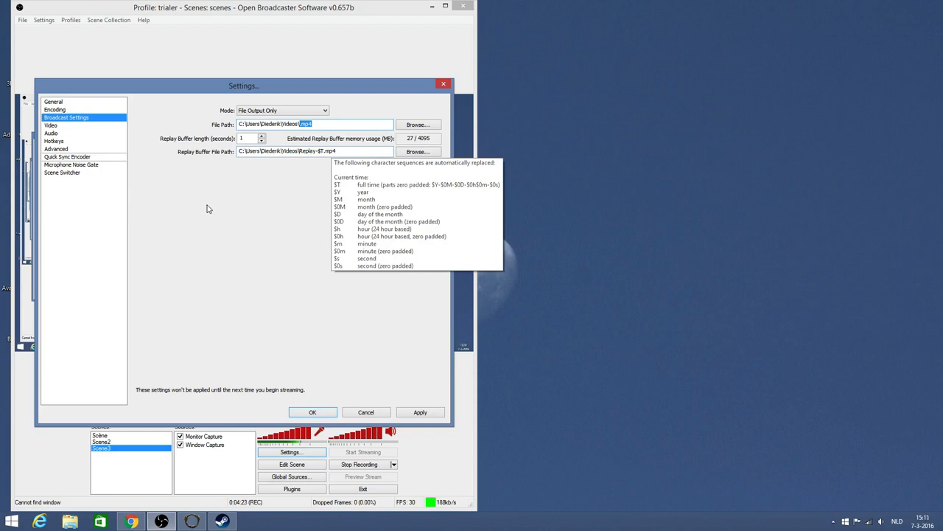
mouse_move(52, 133)
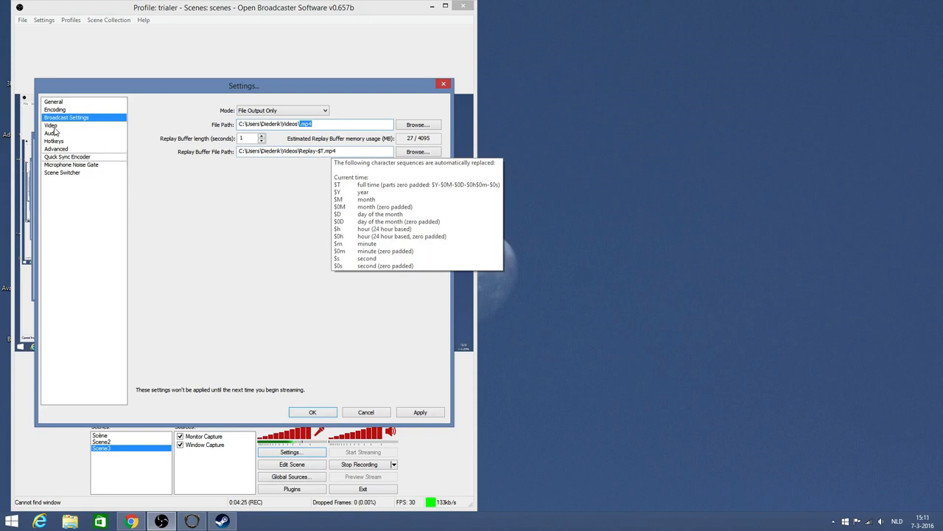
click(50, 125)
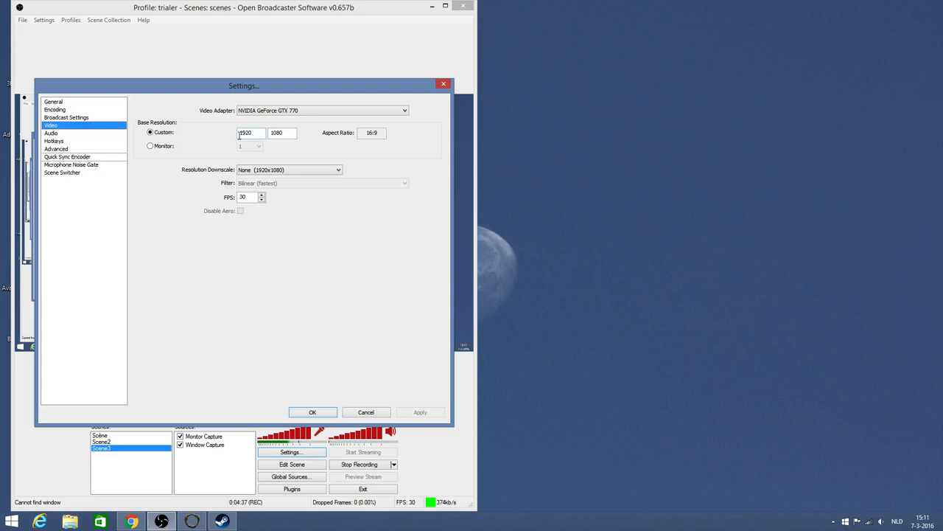
mouse_move(371, 150)
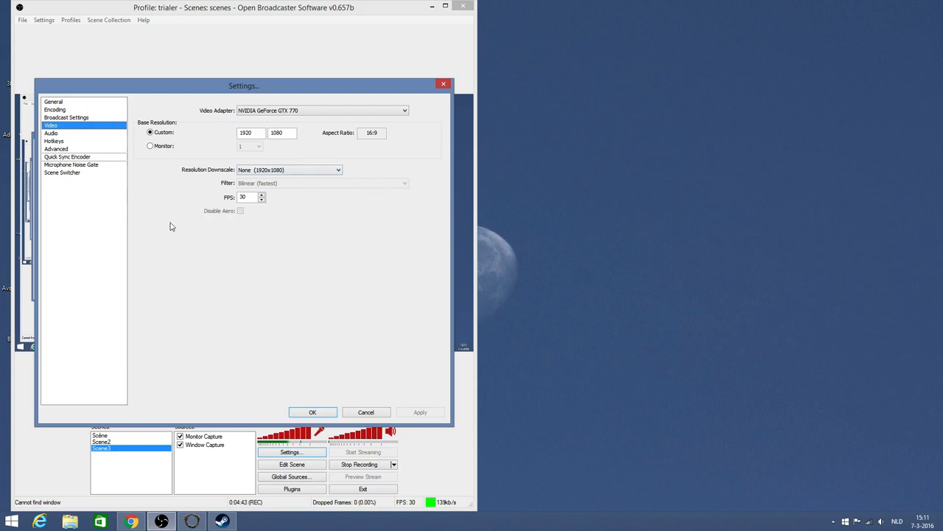
mouse_move(231, 205)
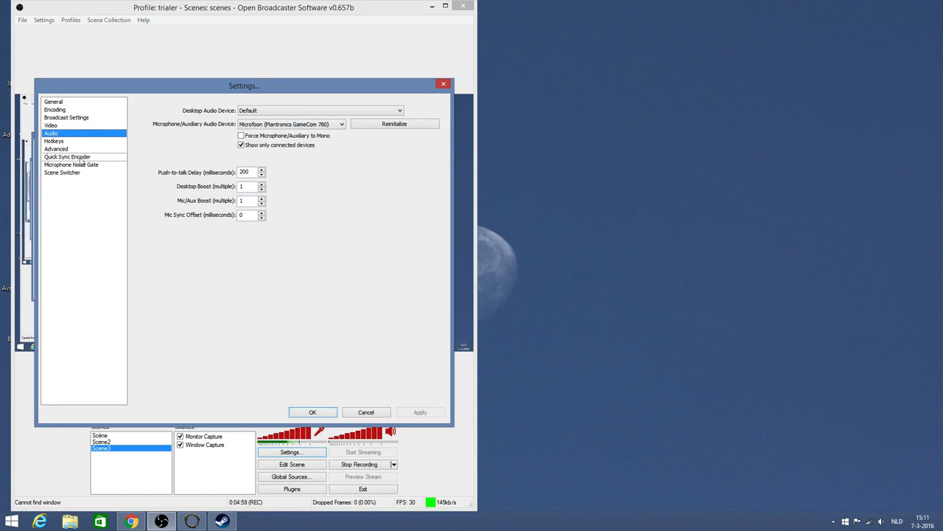
mouse_move(100, 161)
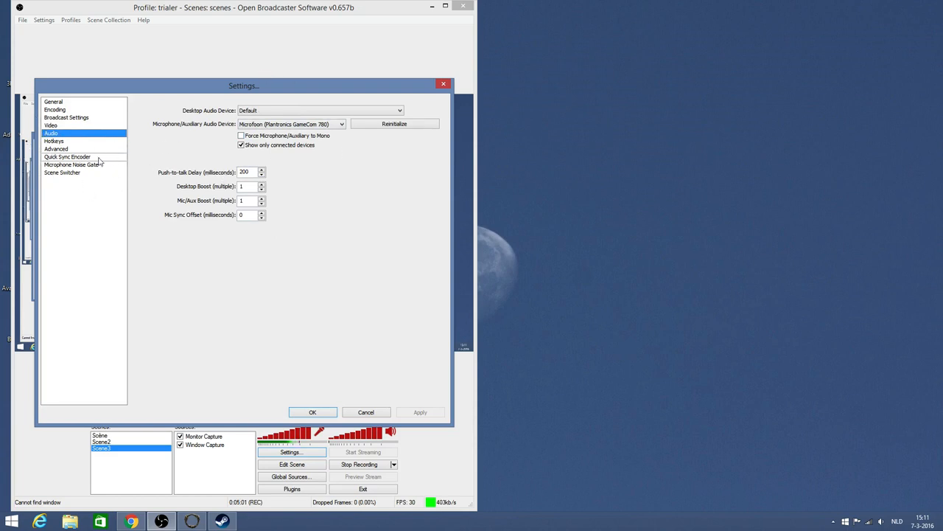
Step: Browse the Hotkeys, Advanced, Quick Sync encoder and Microphone Noise Gate pages
click(53, 141)
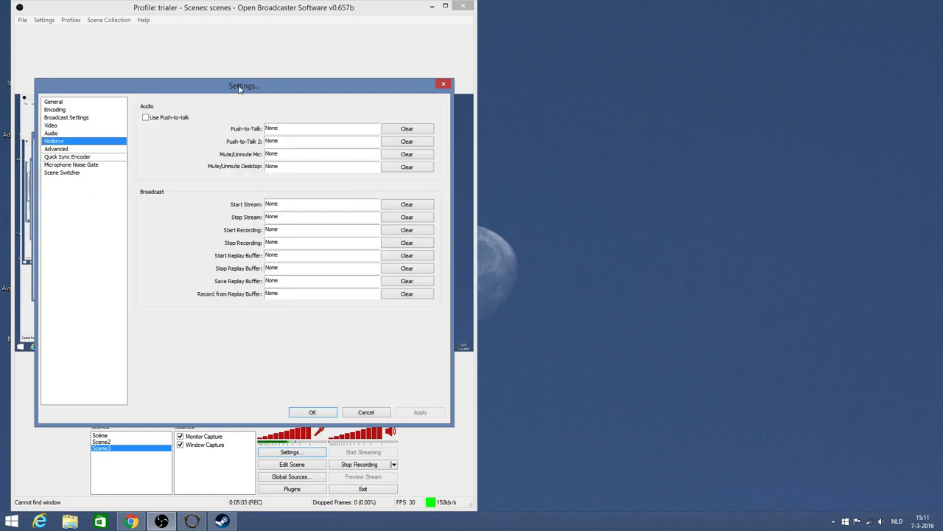
mouse_move(248, 336)
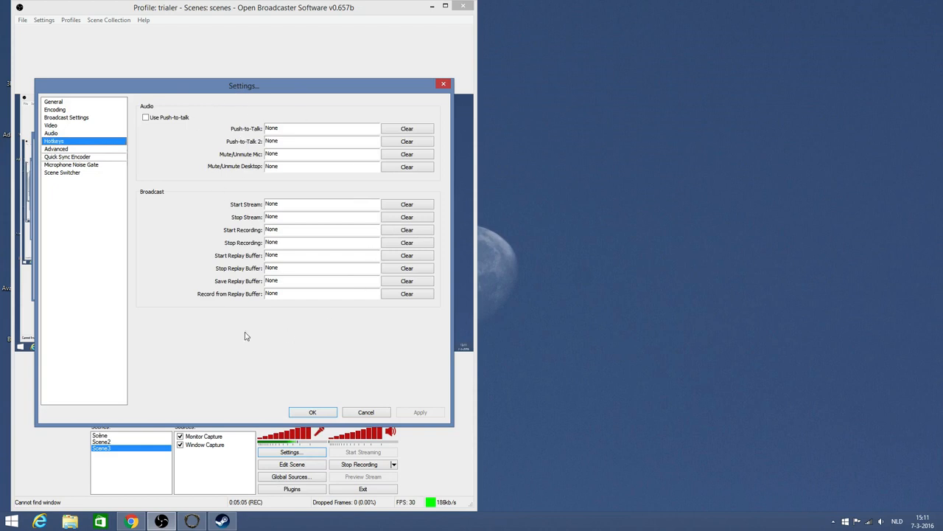
mouse_move(68, 153)
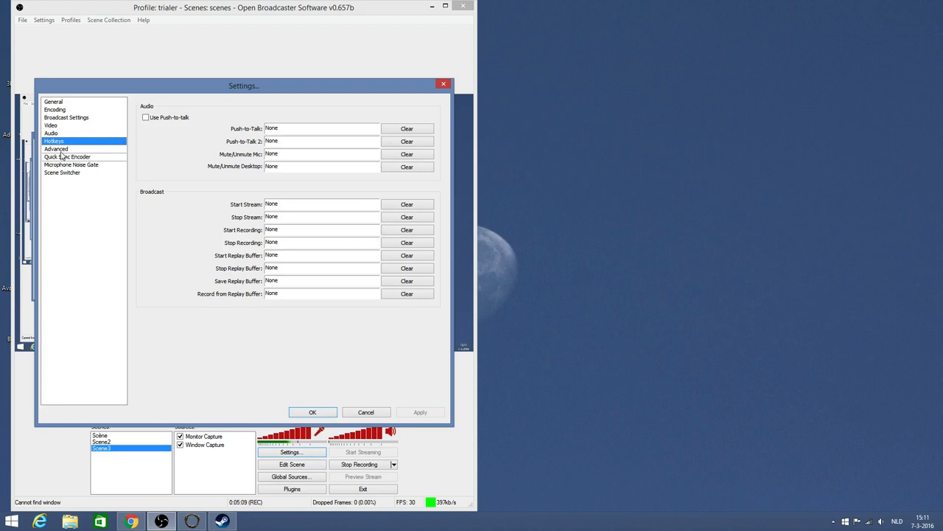
click(56, 149)
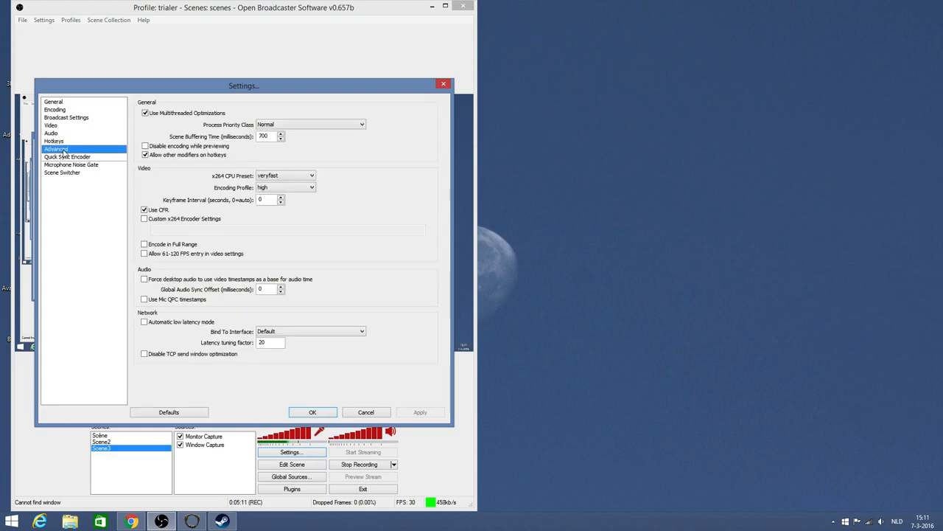
mouse_move(294, 366)
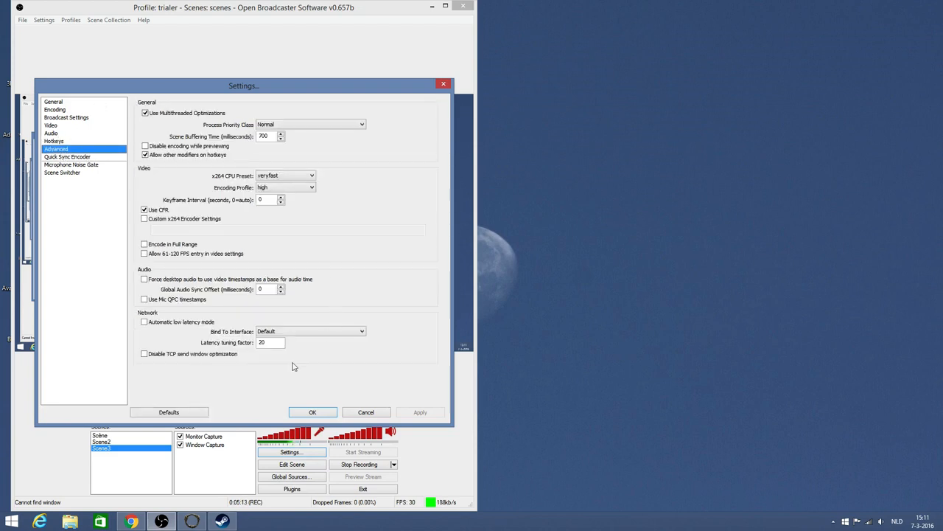
mouse_move(126, 365)
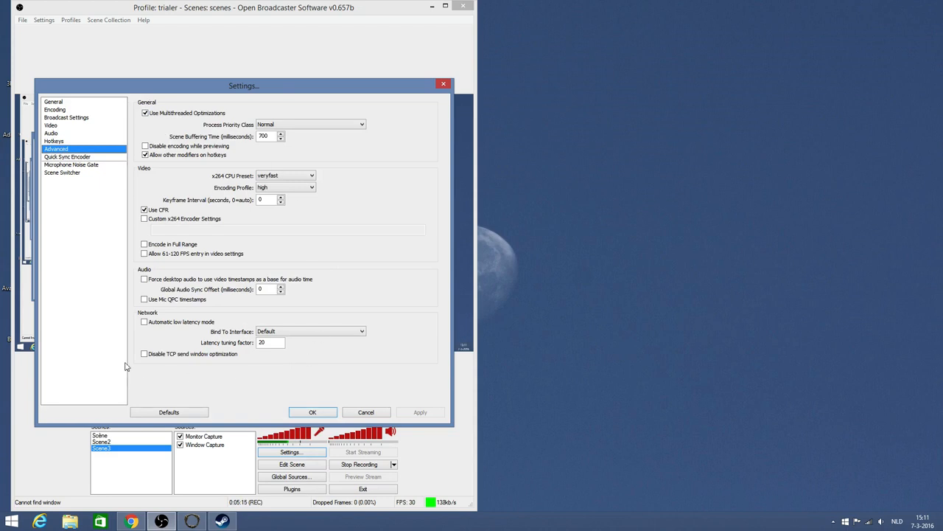
click(68, 156)
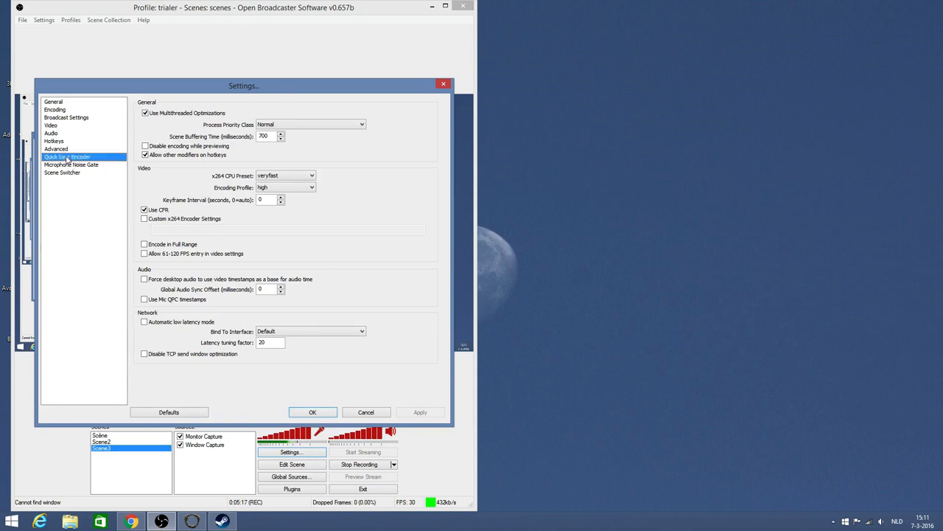
click(68, 156)
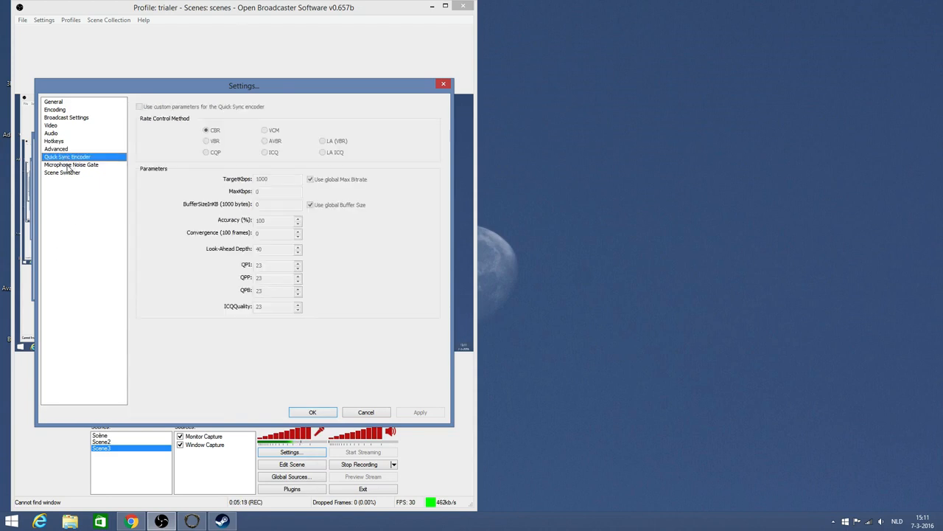
click(71, 165)
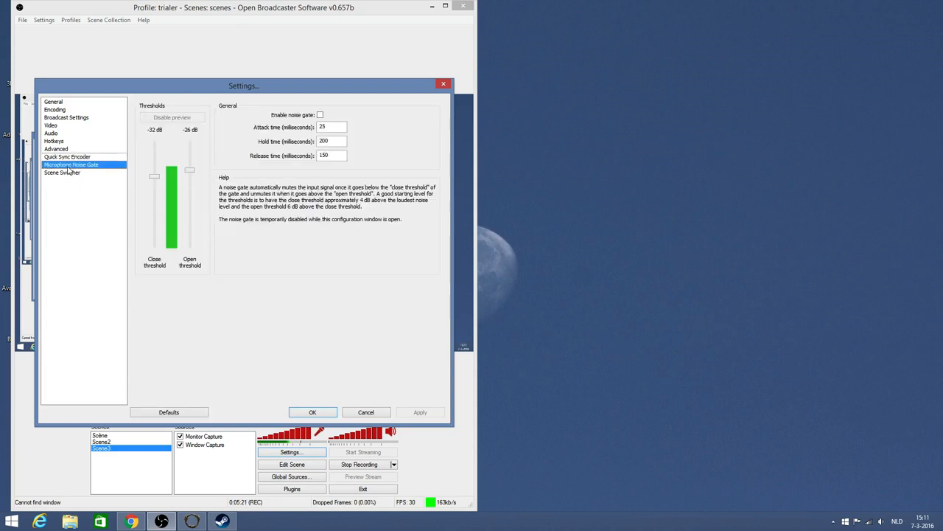
mouse_move(42, 271)
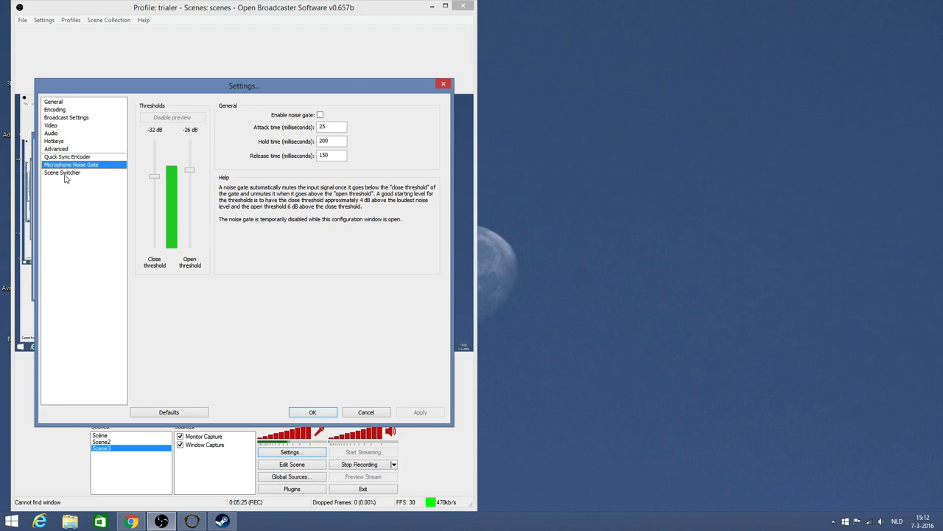
Step: Review Scene Switcher, noise gate, hotkeys and Video pages, then close Settings with OK
click(62, 171)
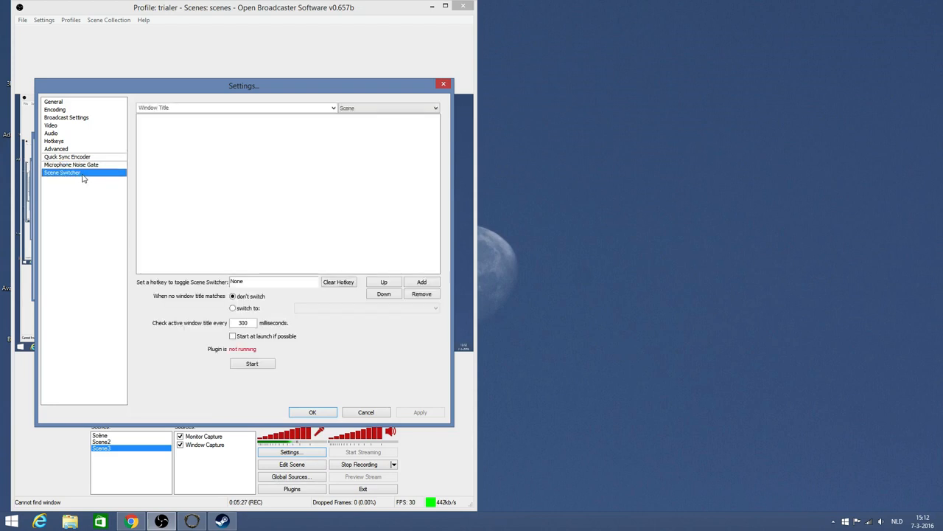
click(71, 165)
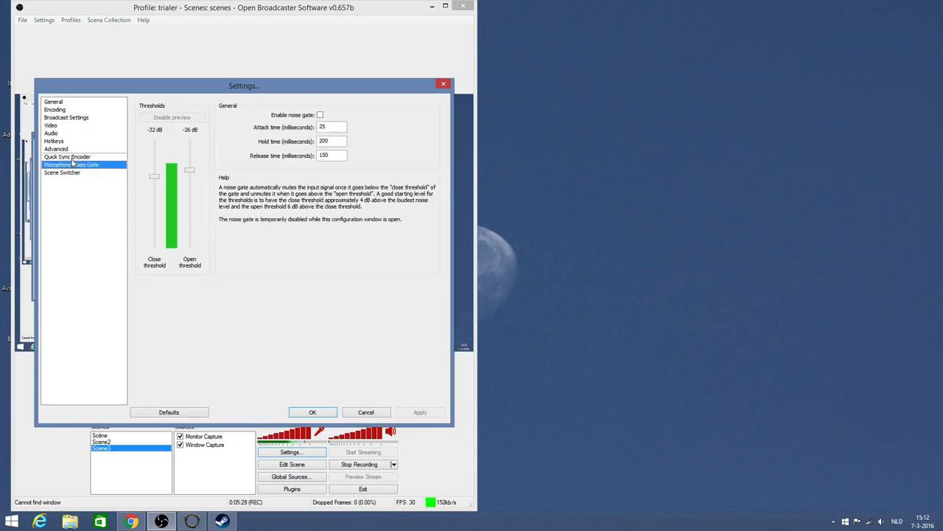
click(68, 156)
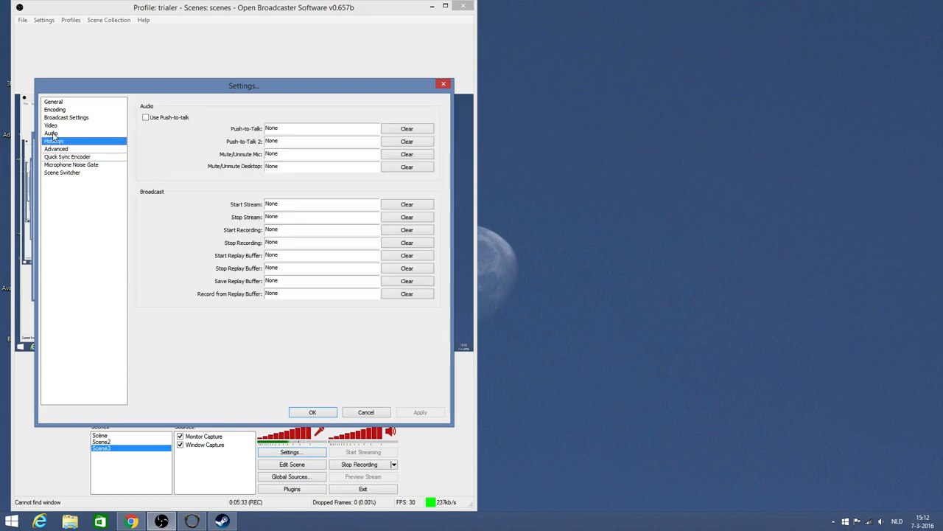
click(66, 118)
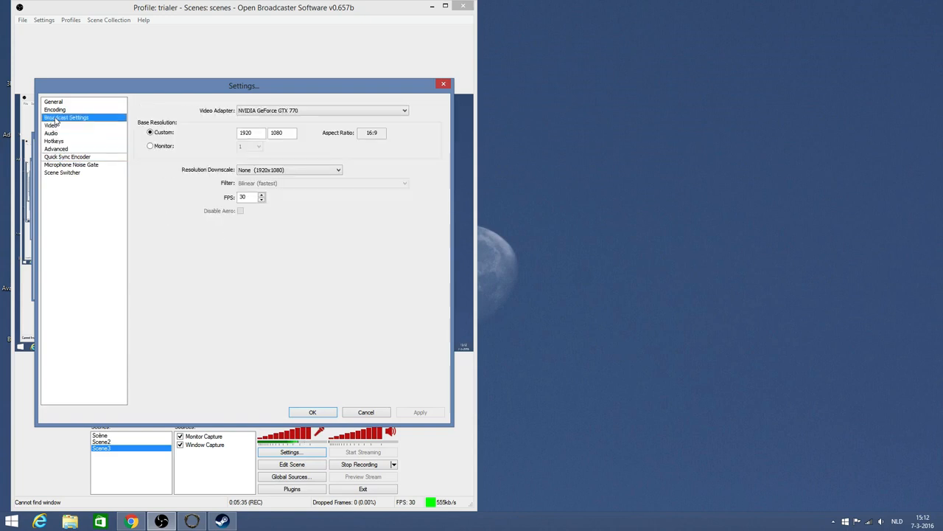
click(53, 100)
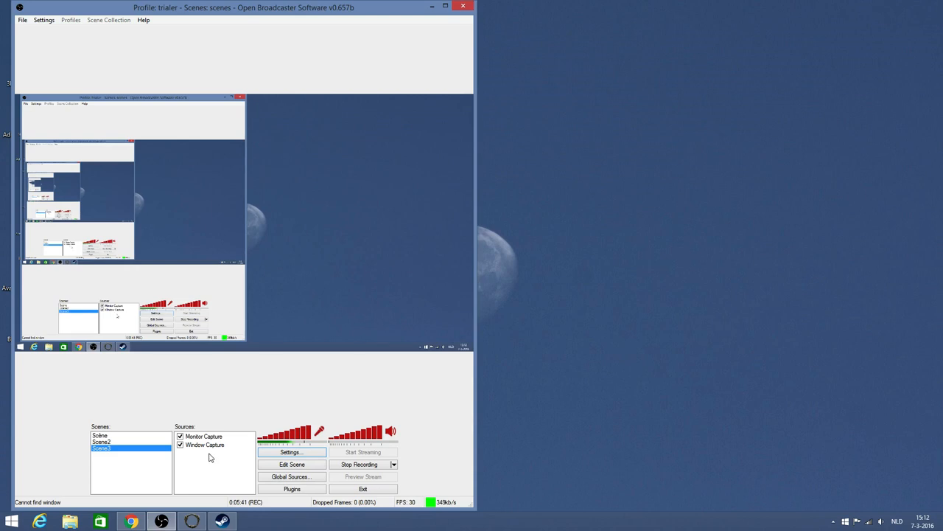
click(205, 446)
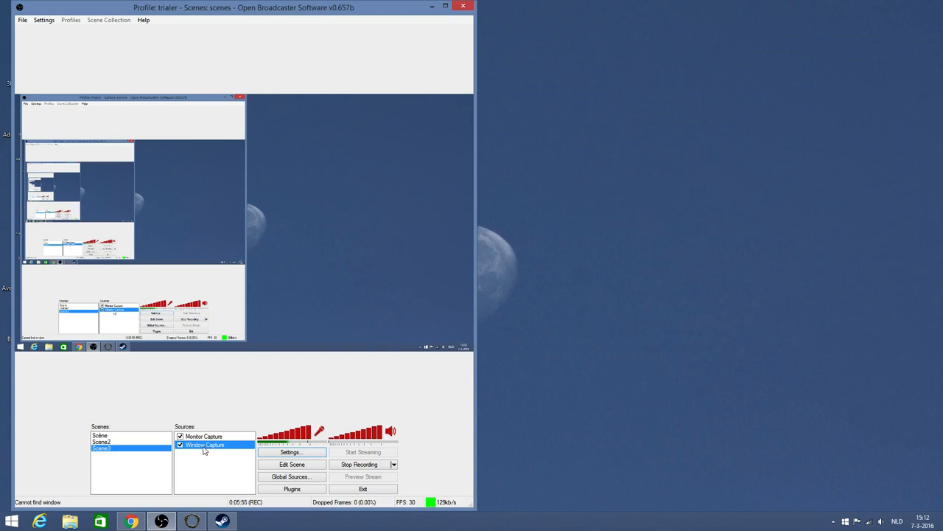
right_click(205, 445)
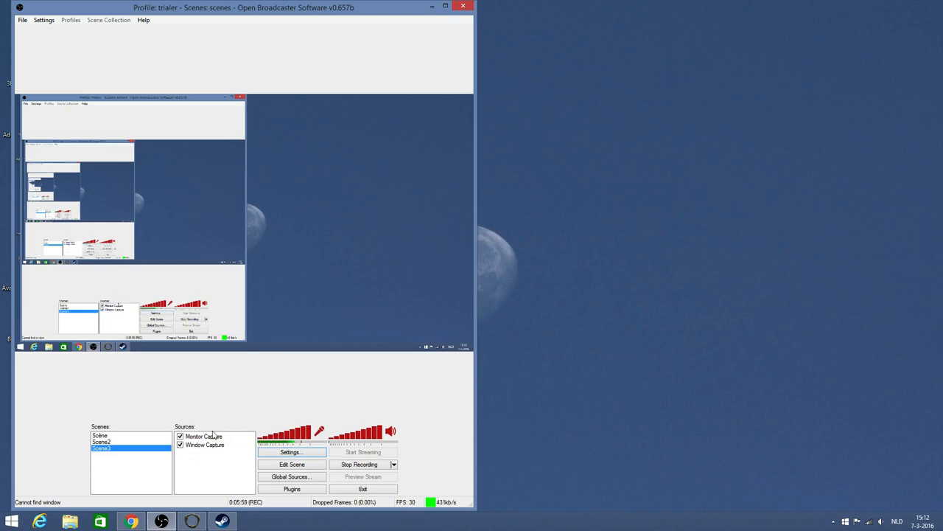
click(203, 436)
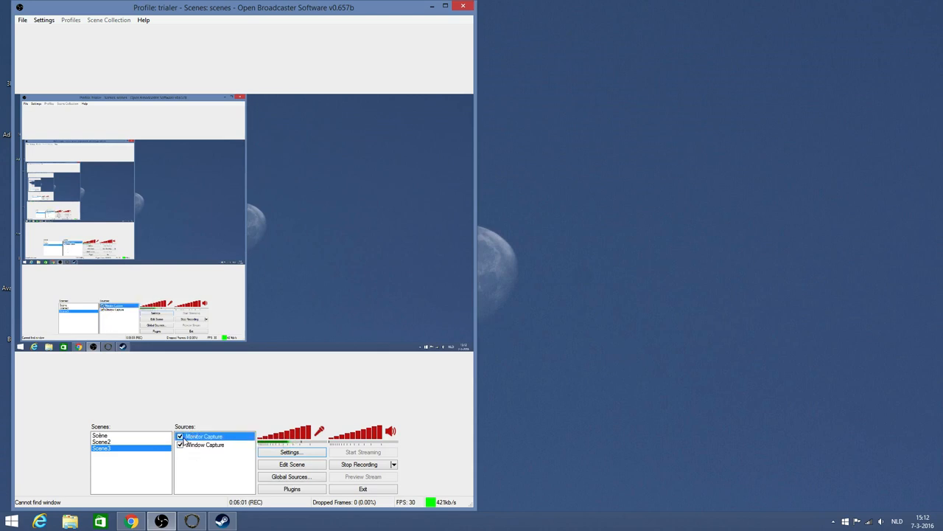
click(203, 446)
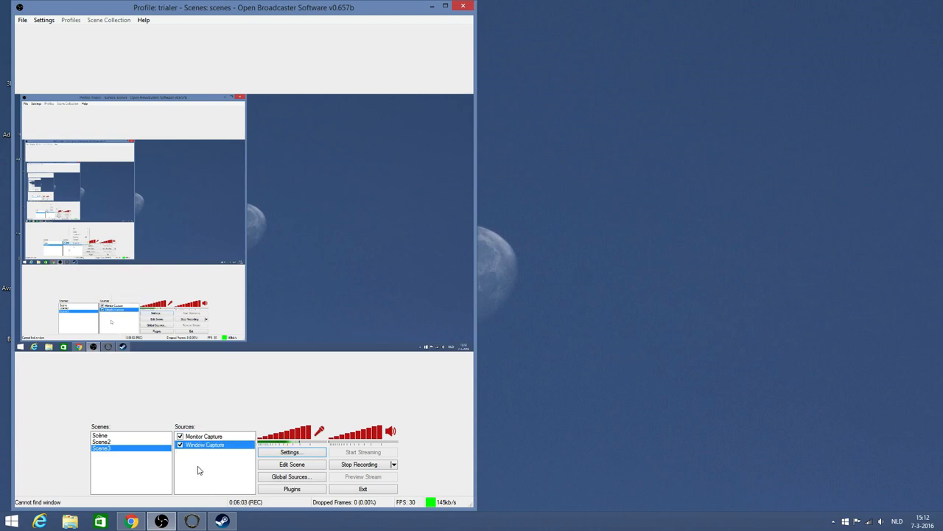
click(180, 445)
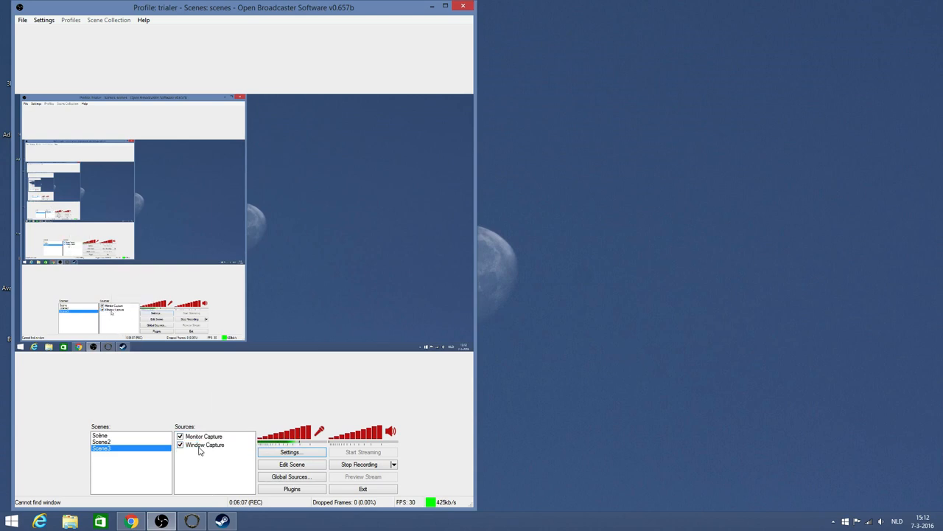
mouse_move(207, 473)
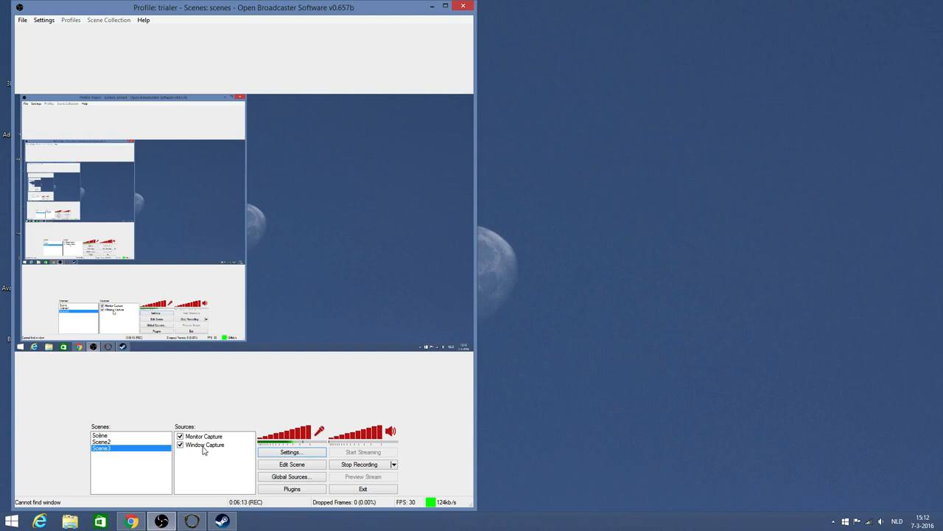
click(205, 446)
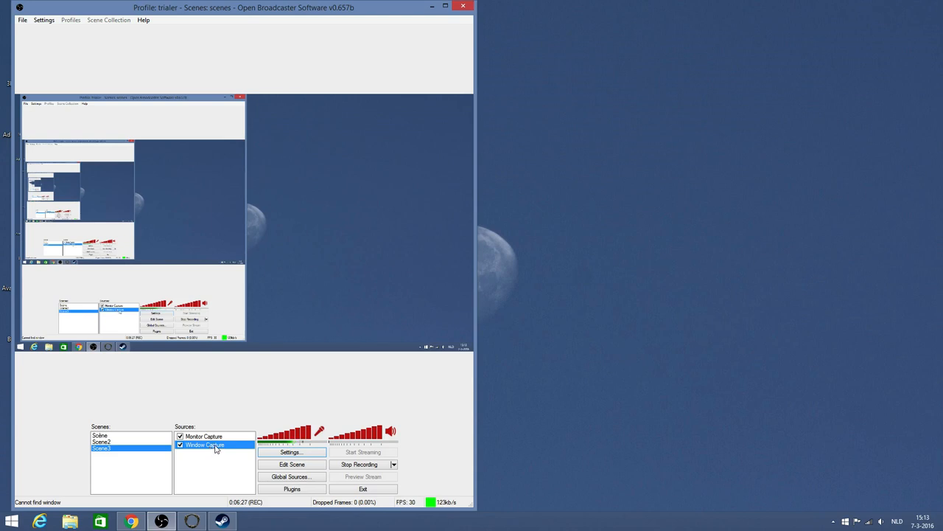
Step: Set Window Capture's Position/Size to Fit to screen
right_click(213, 446)
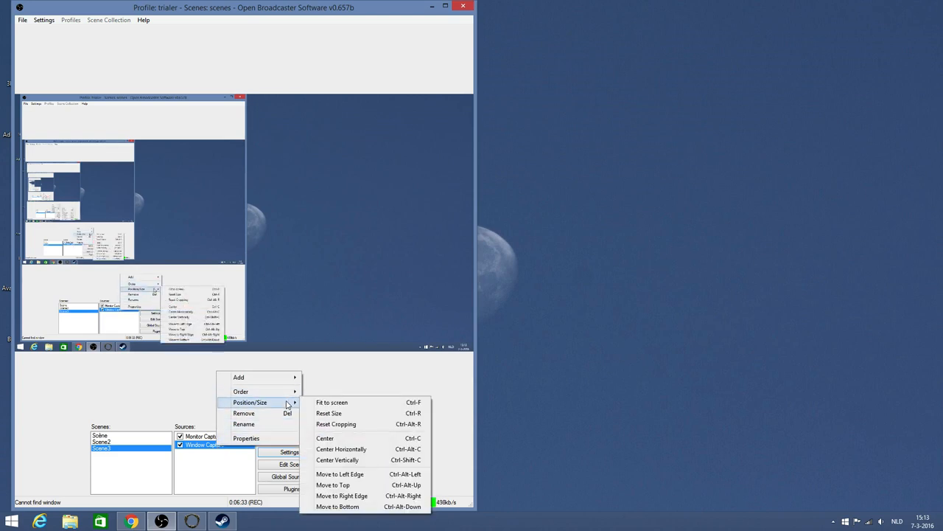
mouse_move(332, 402)
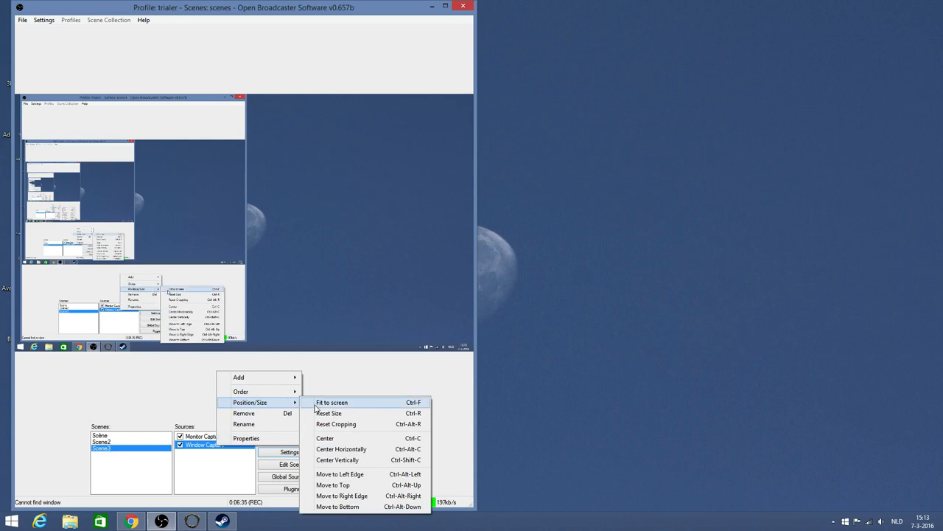
click(332, 401)
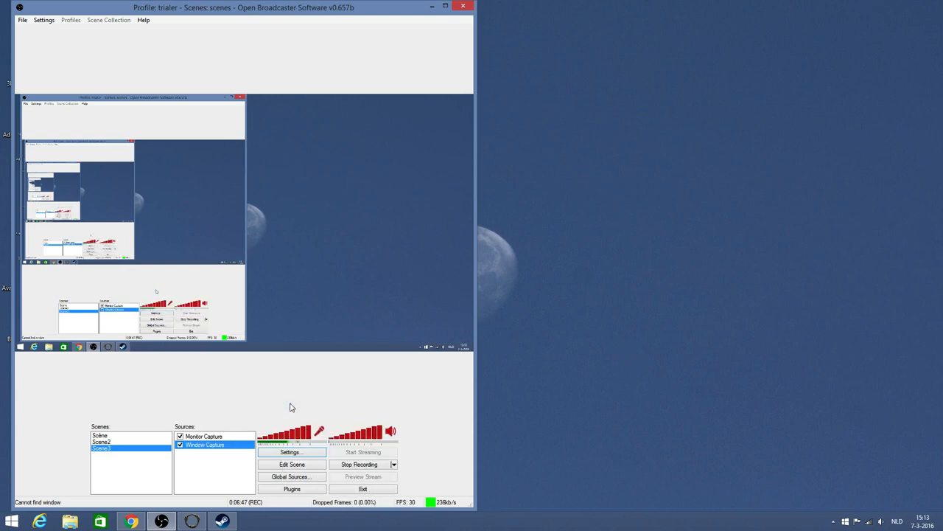
mouse_move(283, 419)
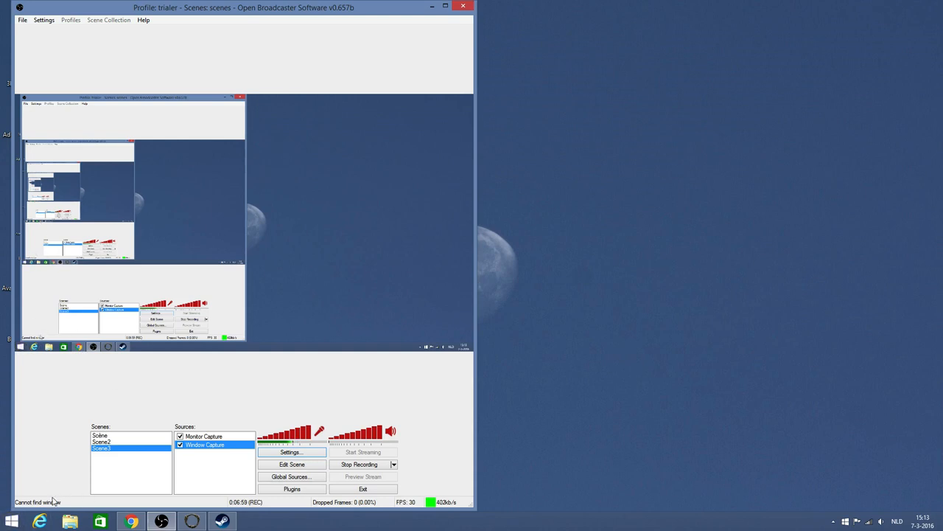
Step: Continue past Heart of China's title screen in DOSBox with a keypress
click(11, 522)
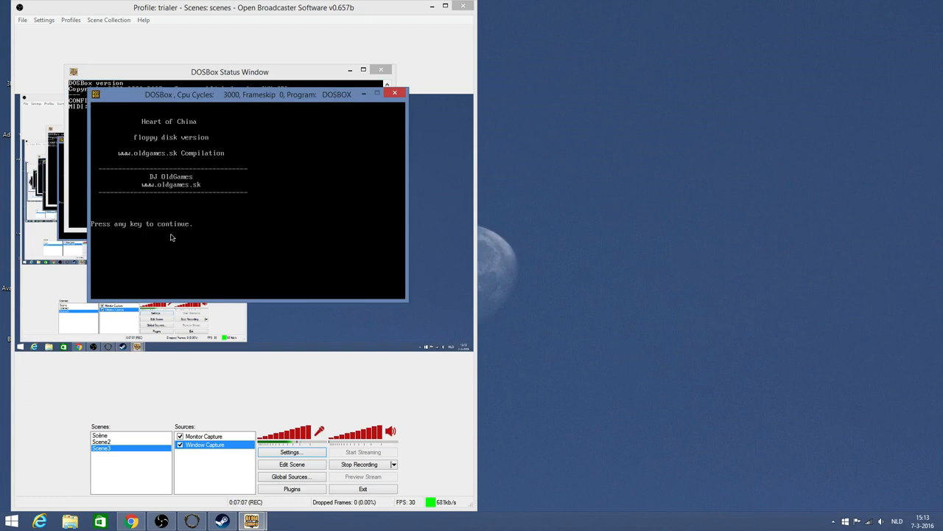
key(space)
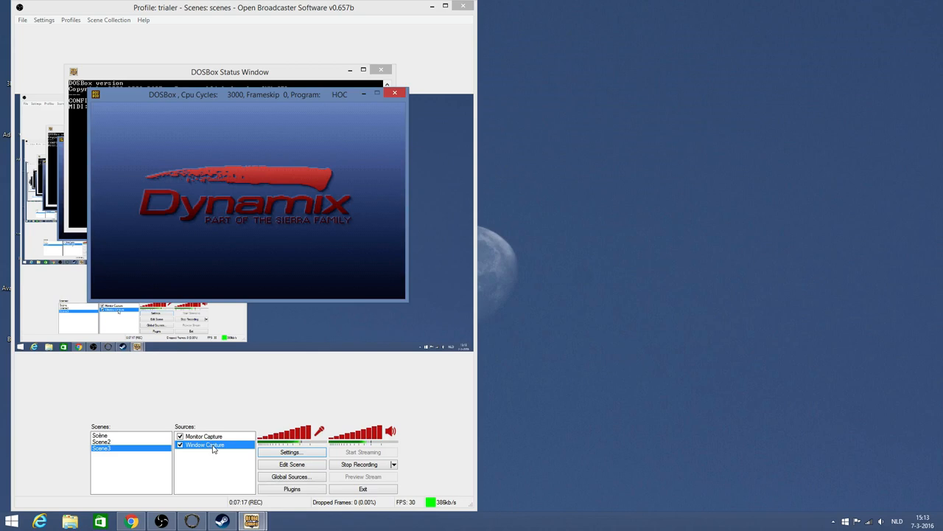
Step: Refit the Window Capture source to the screen via Position/Size
right_click(205, 445)
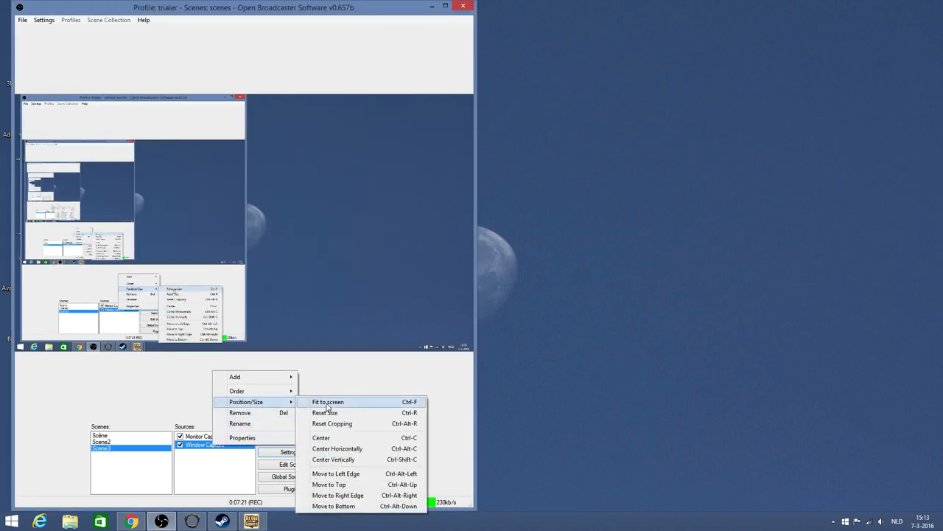
click(328, 401)
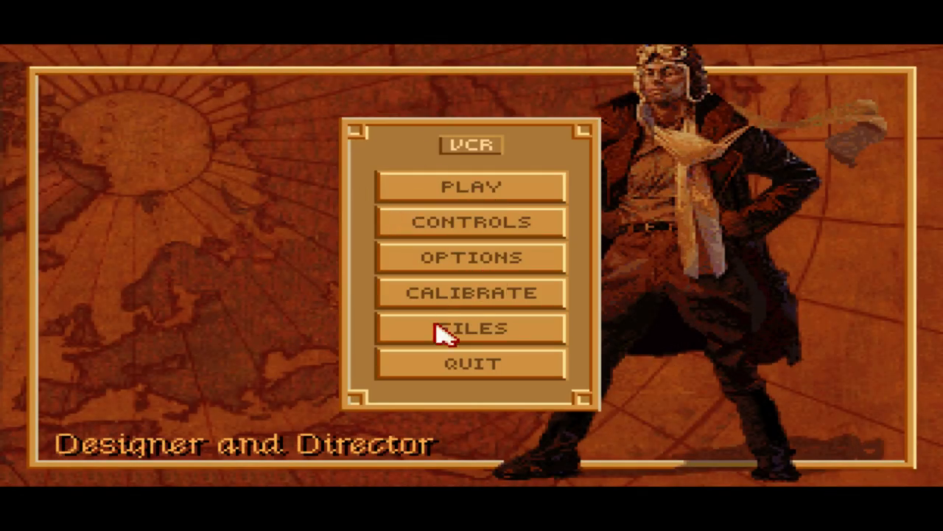
Step: Choose QUIT from the VCR menu and confirm with YES
click(472, 363)
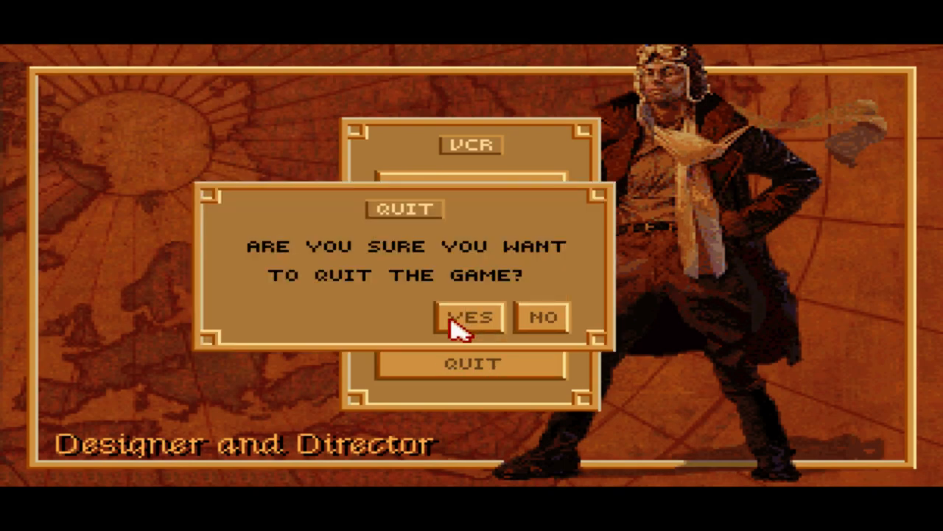
click(468, 317)
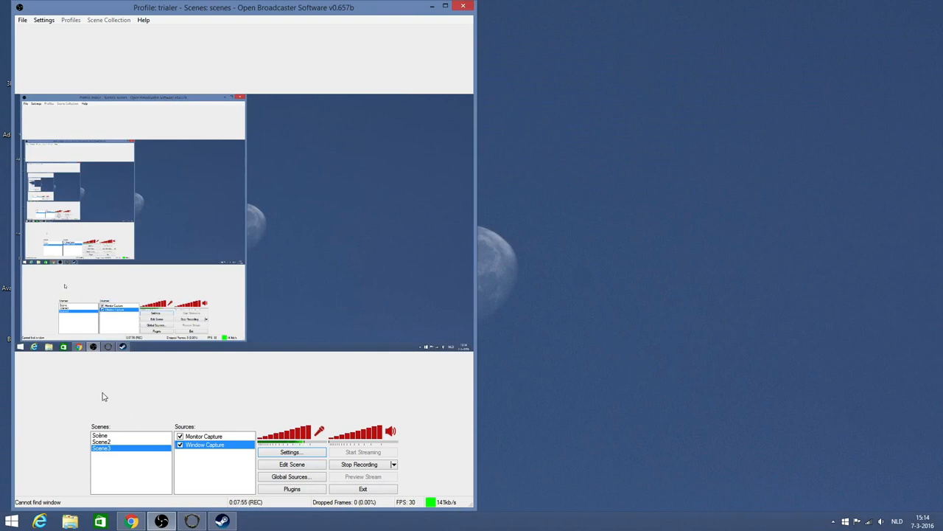
mouse_move(89, 396)
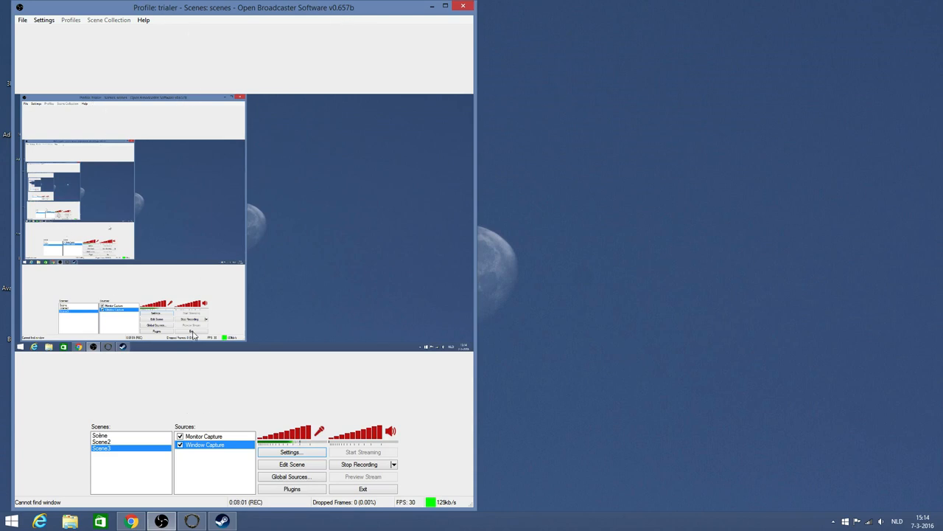
mouse_move(244, 407)
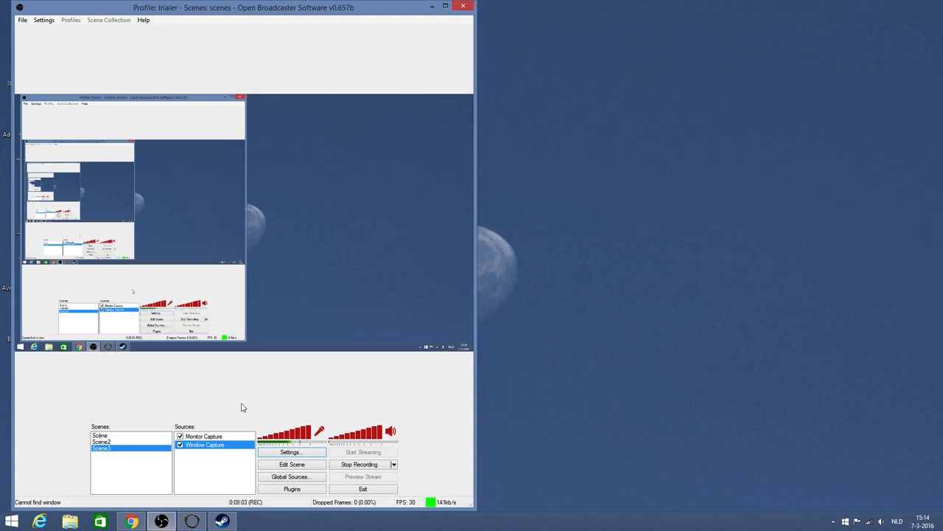